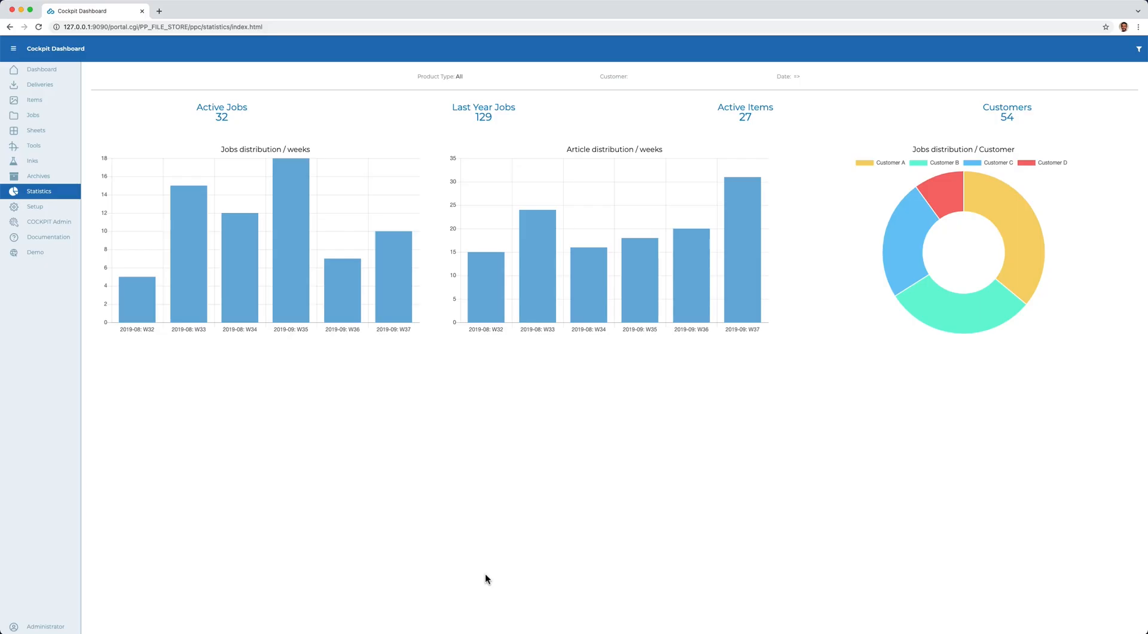
mouse_move(401, 465)
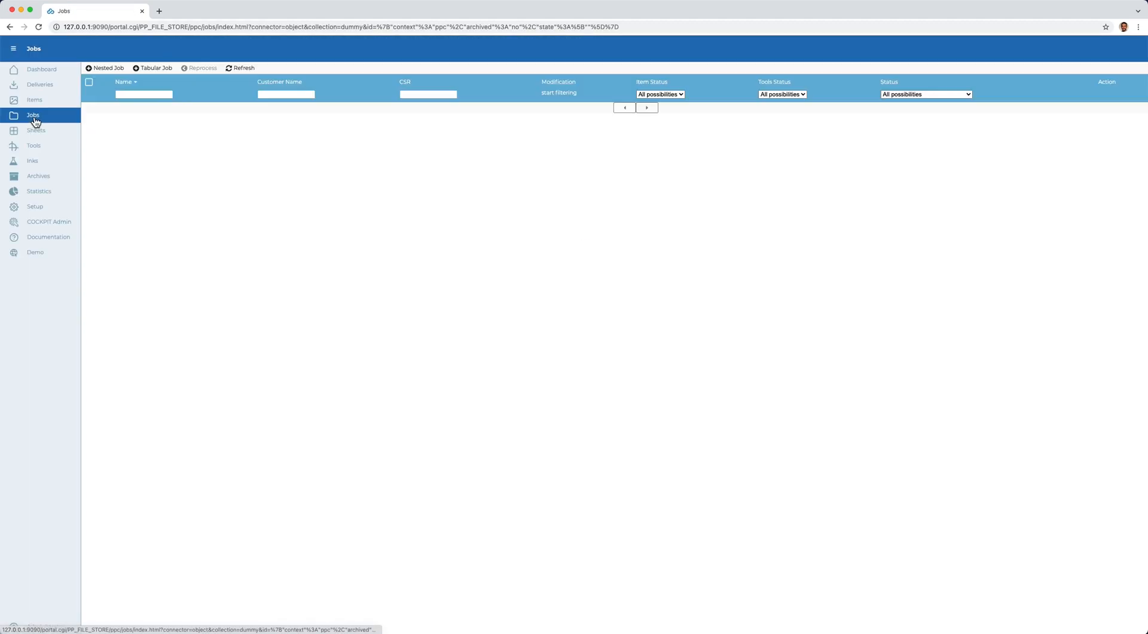
- Start a nested job named Keks_01 with item Keks_01.01 and 1000×700 mm paper
left_click(106, 68)
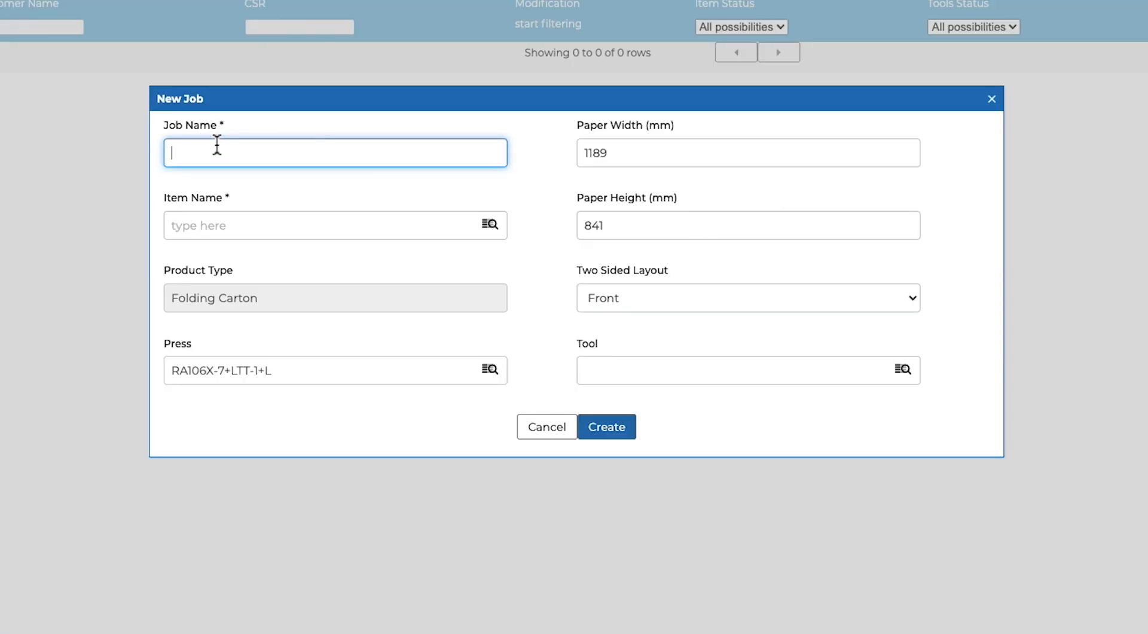
type("Keks_01")
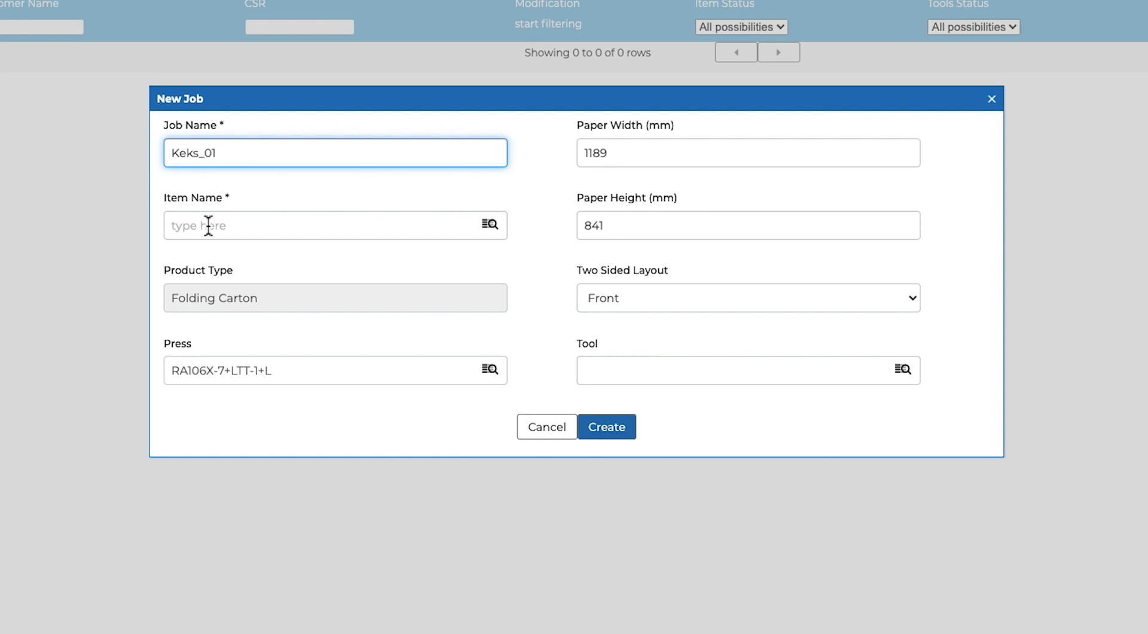
type("Keks_01.0")
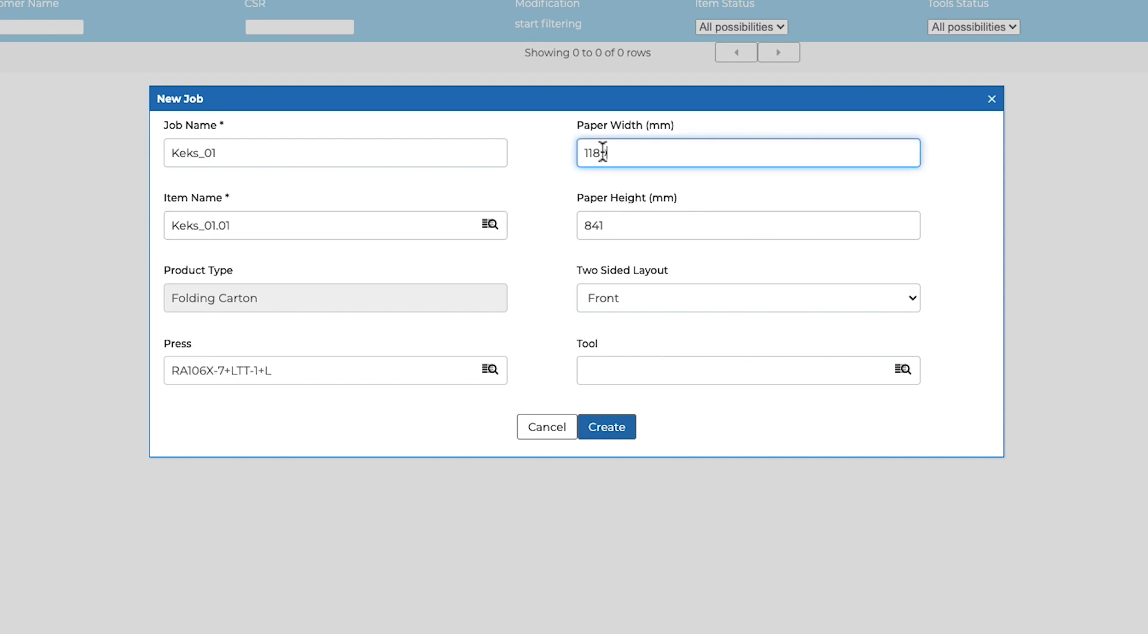
type("1000")
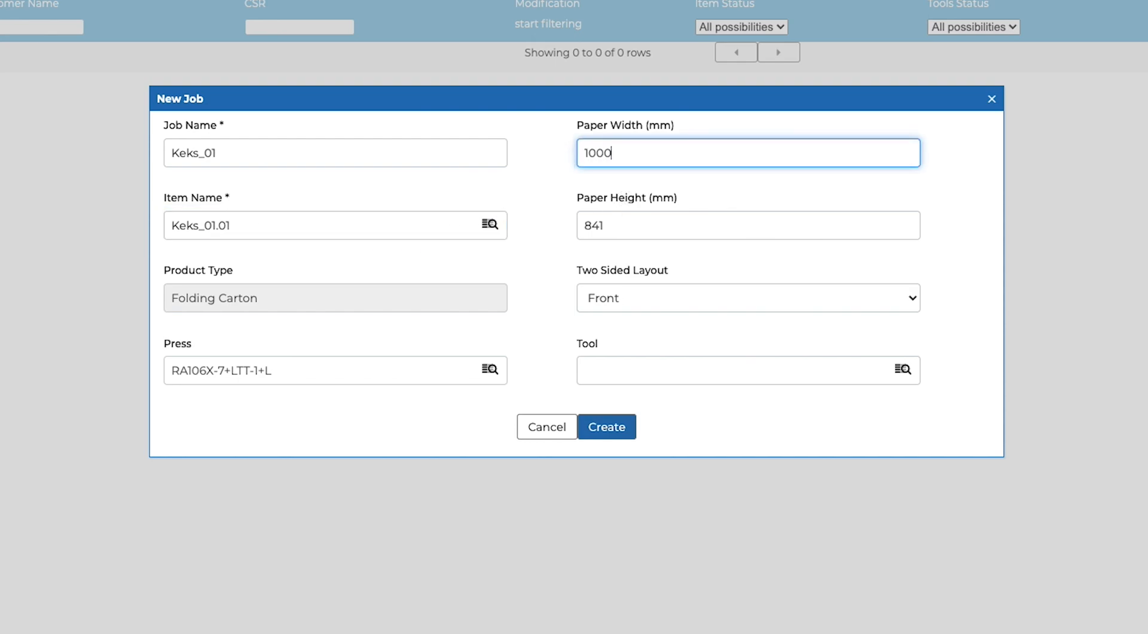
left_click(749, 225)
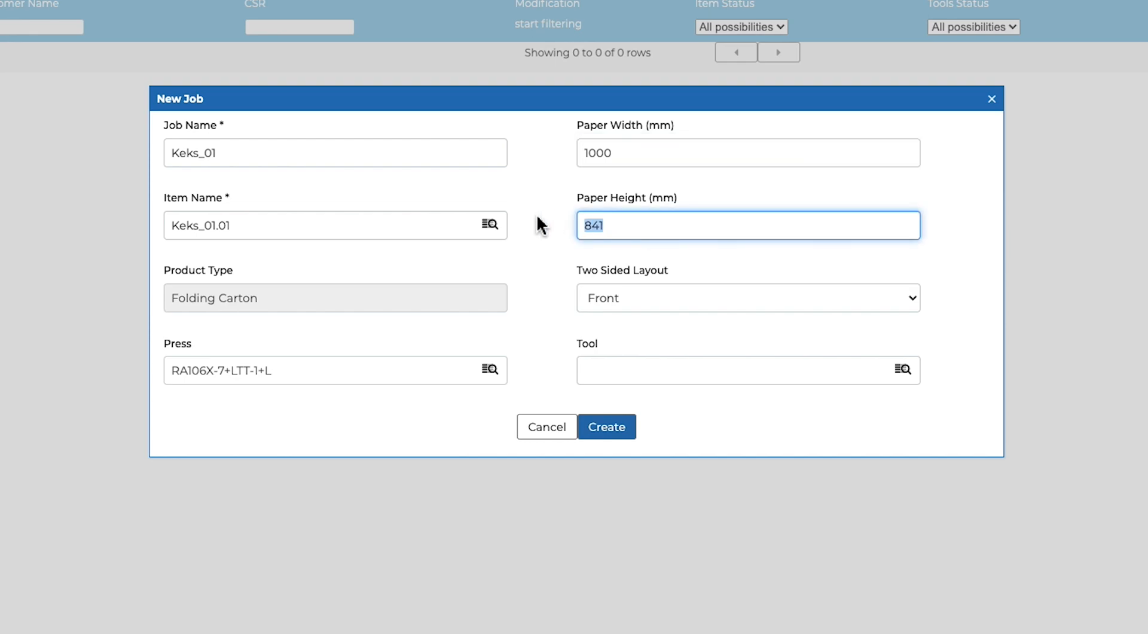
type("700")
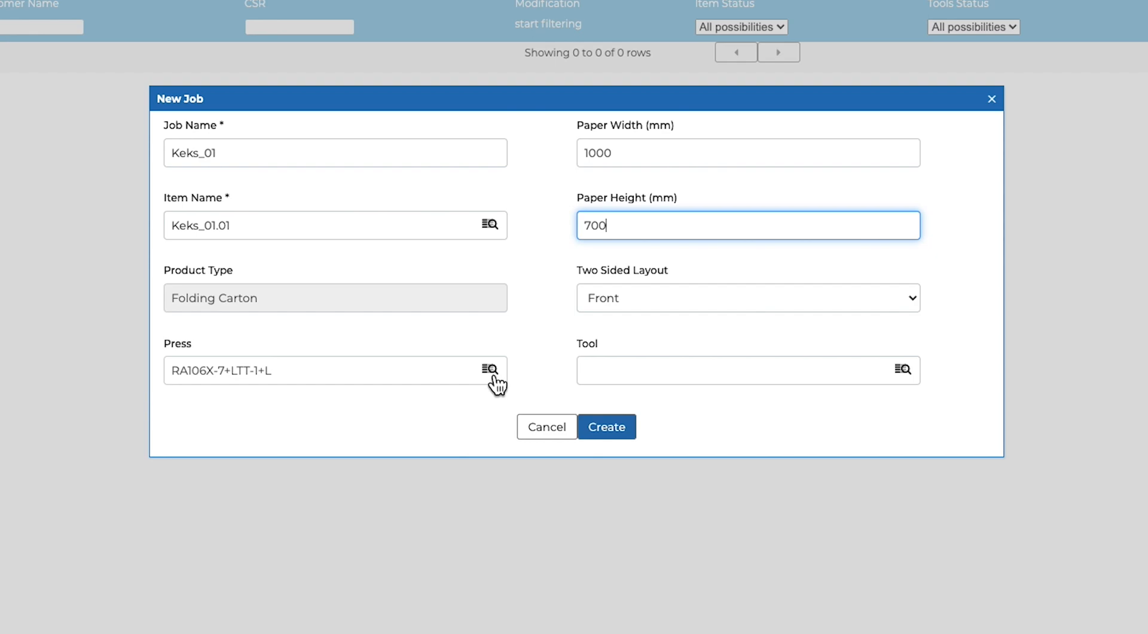
- Choose press RA106X-7+LTT-1+L from the unfiltered press list and create the job
left_click(490, 369)
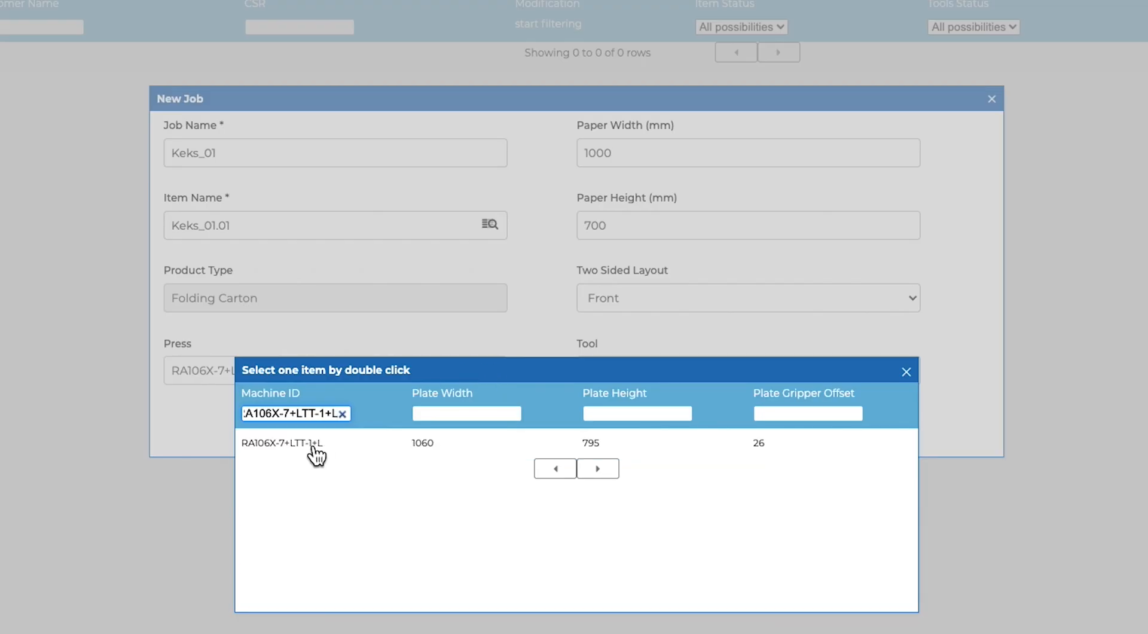
left_click(343, 414)
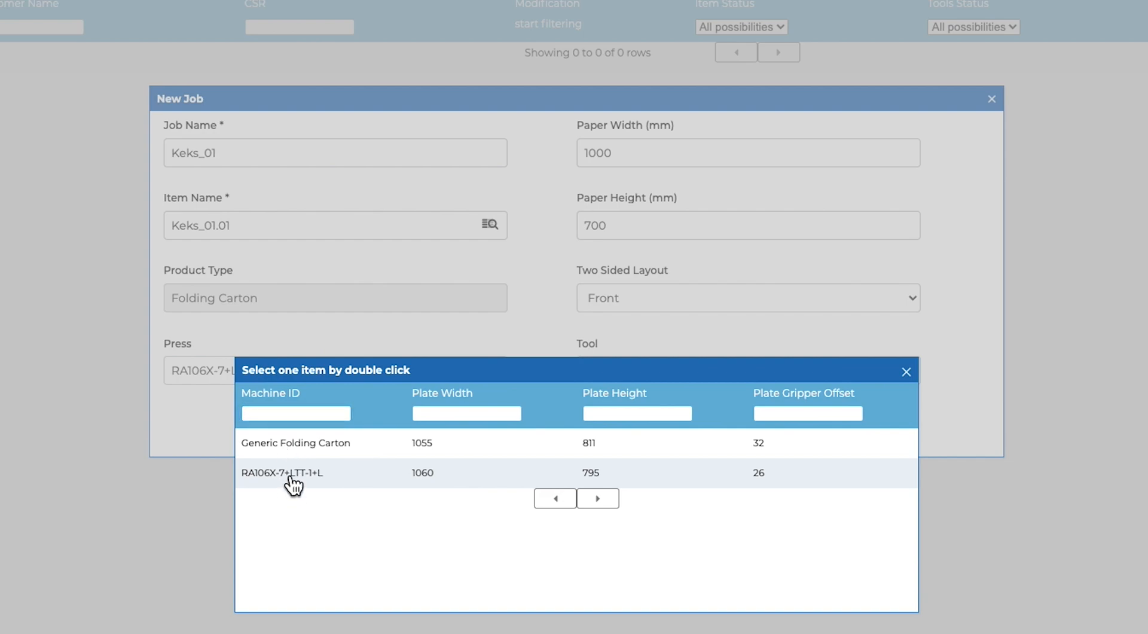
double_click(294, 472)
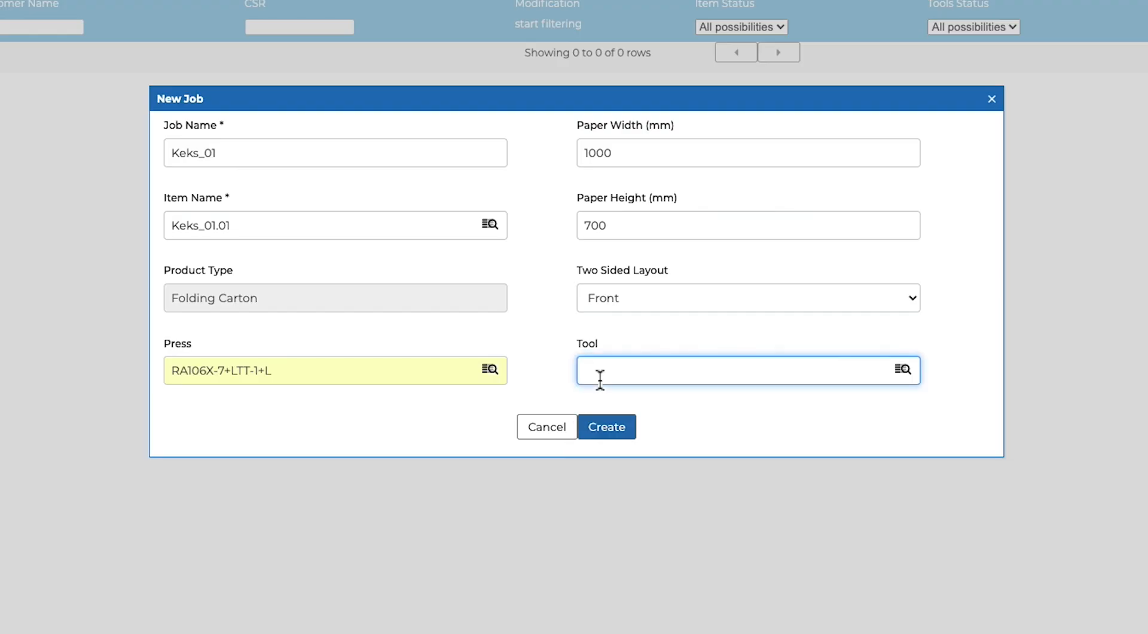
left_click(606, 427)
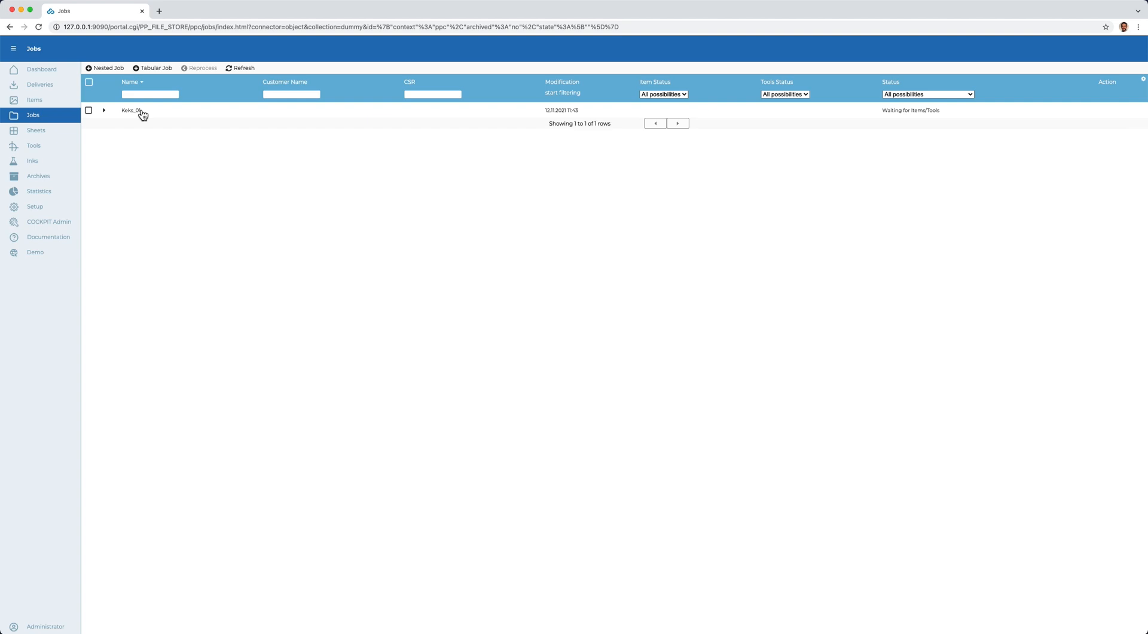
- Edit job Keks_01, submit the description 'Keks Box', and close Job Information
left_click(136, 111)
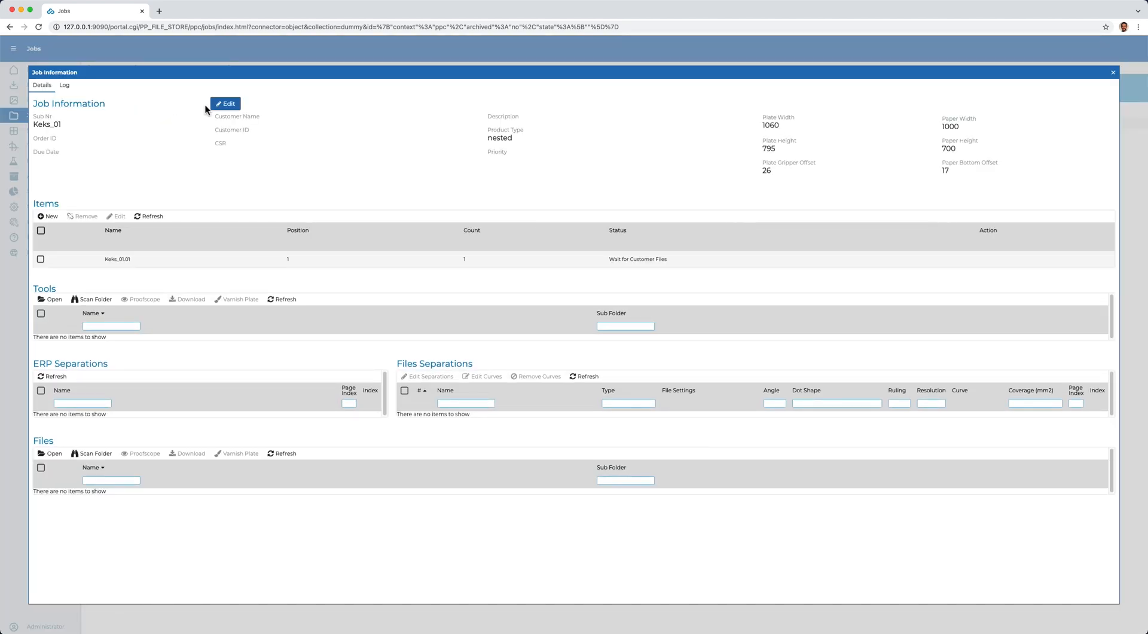
left_click(225, 104)
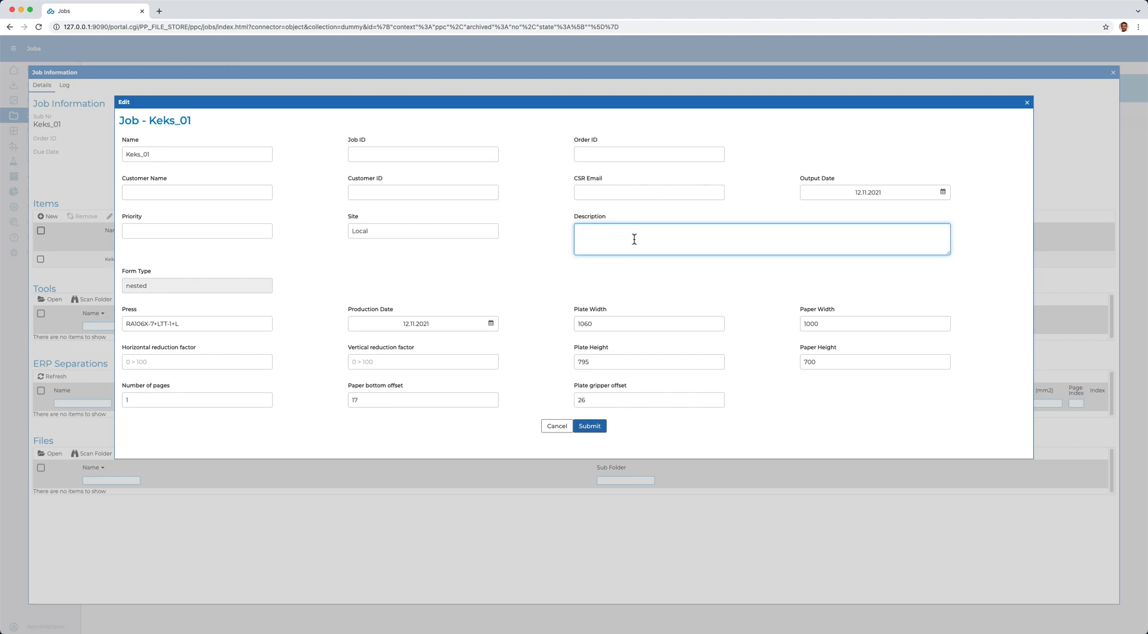
type("K")
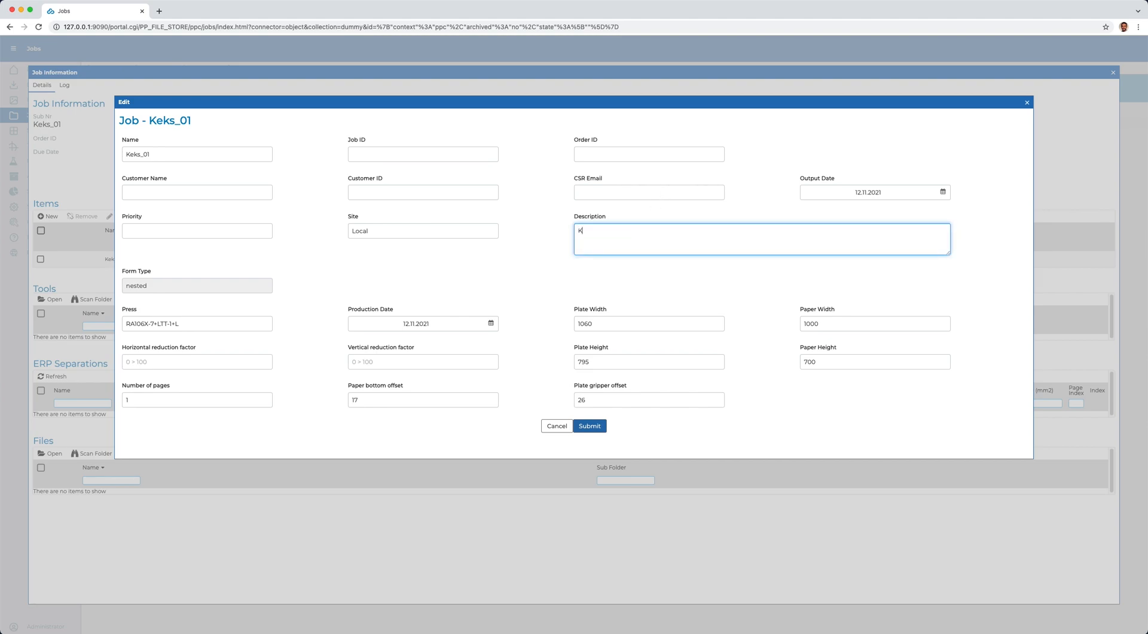
type("eks")
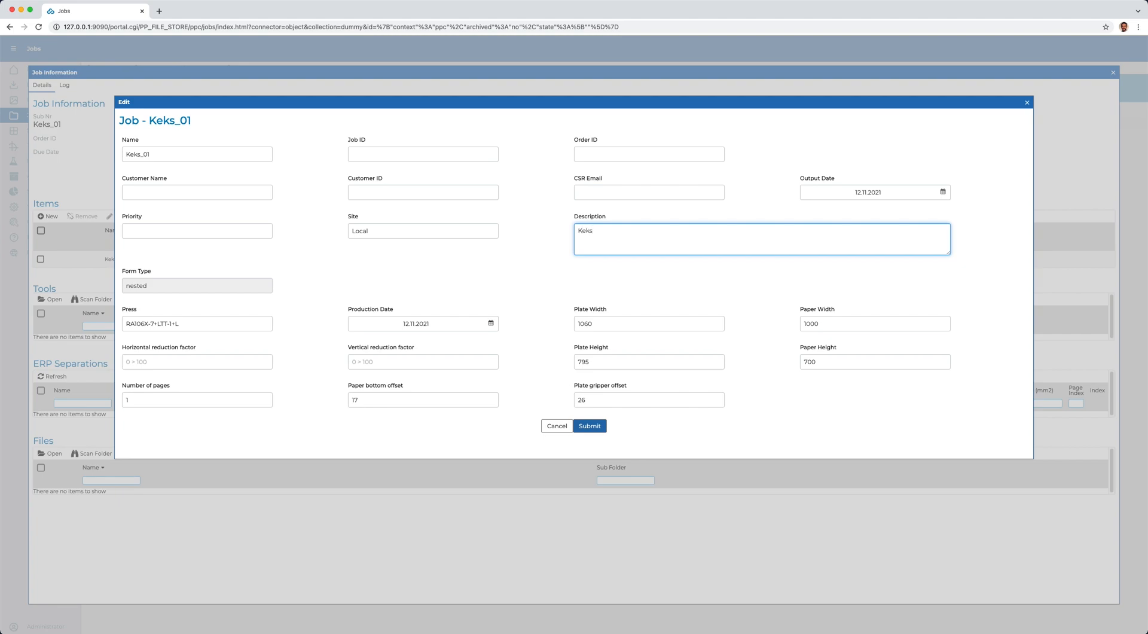
type("Box")
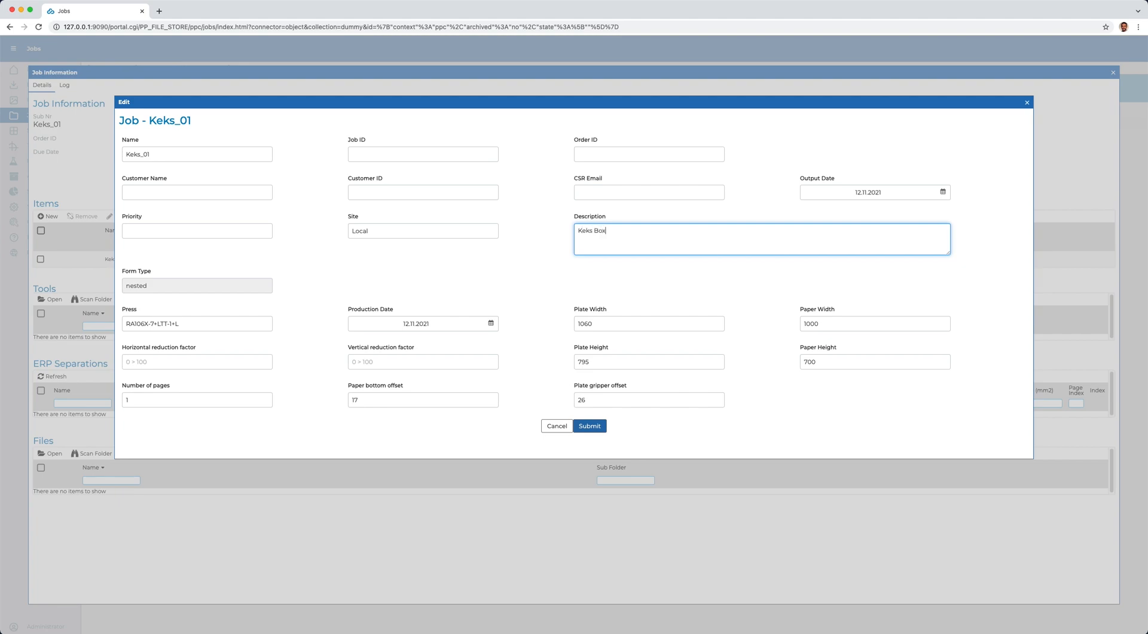
left_click(589, 426)
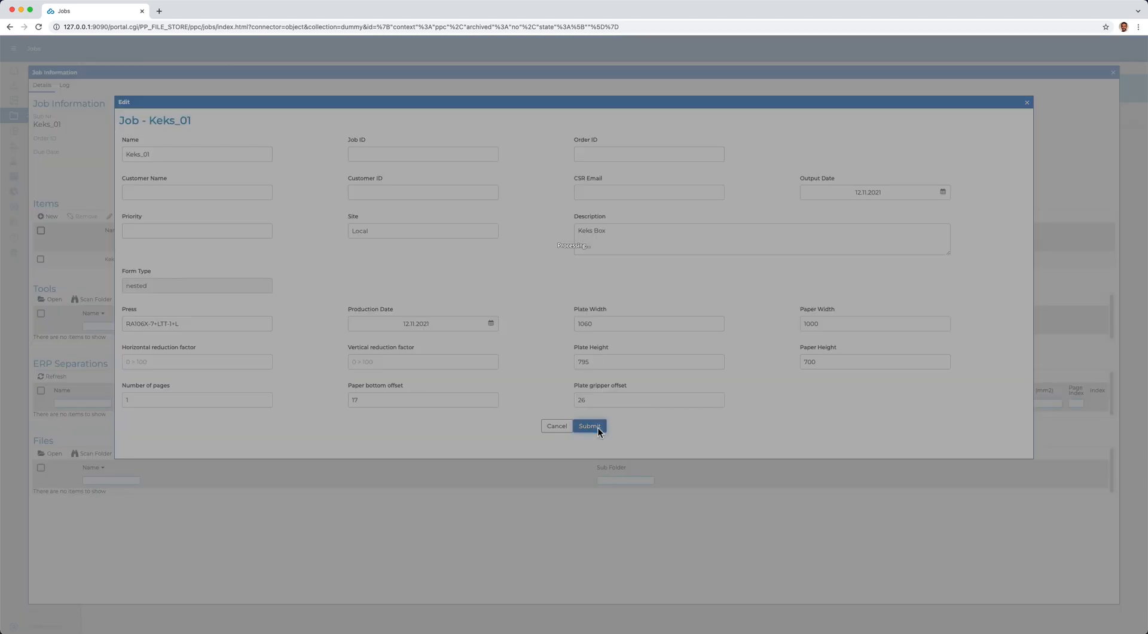
left_click(590, 426)
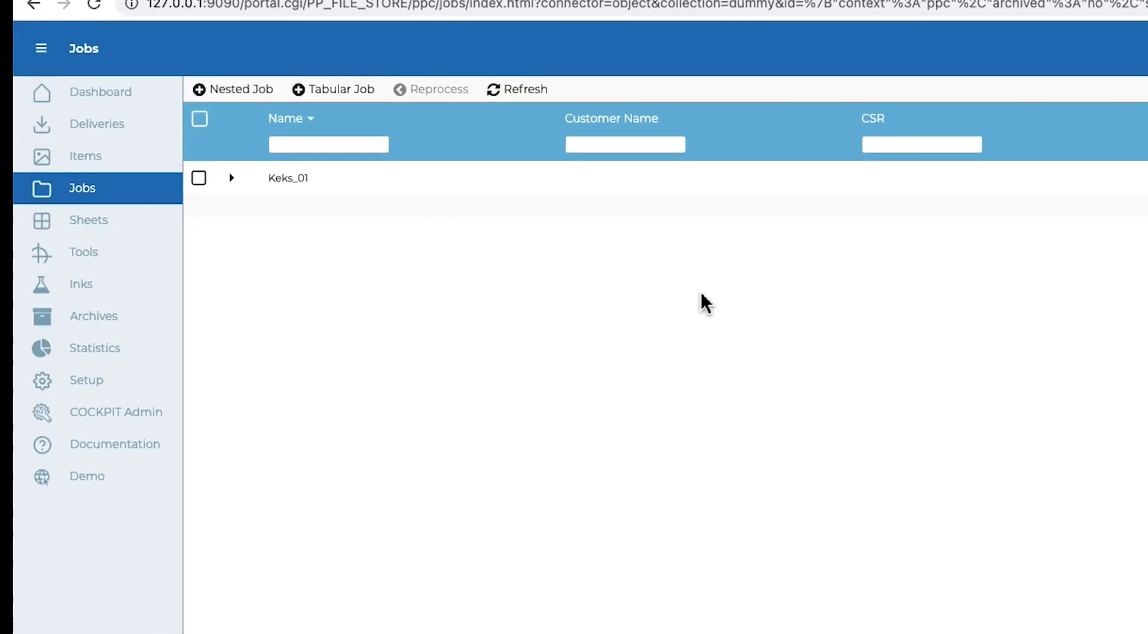
- Expand tool T-Keks on the Tools page, browse for upload files, then close the picker
left_click(84, 251)
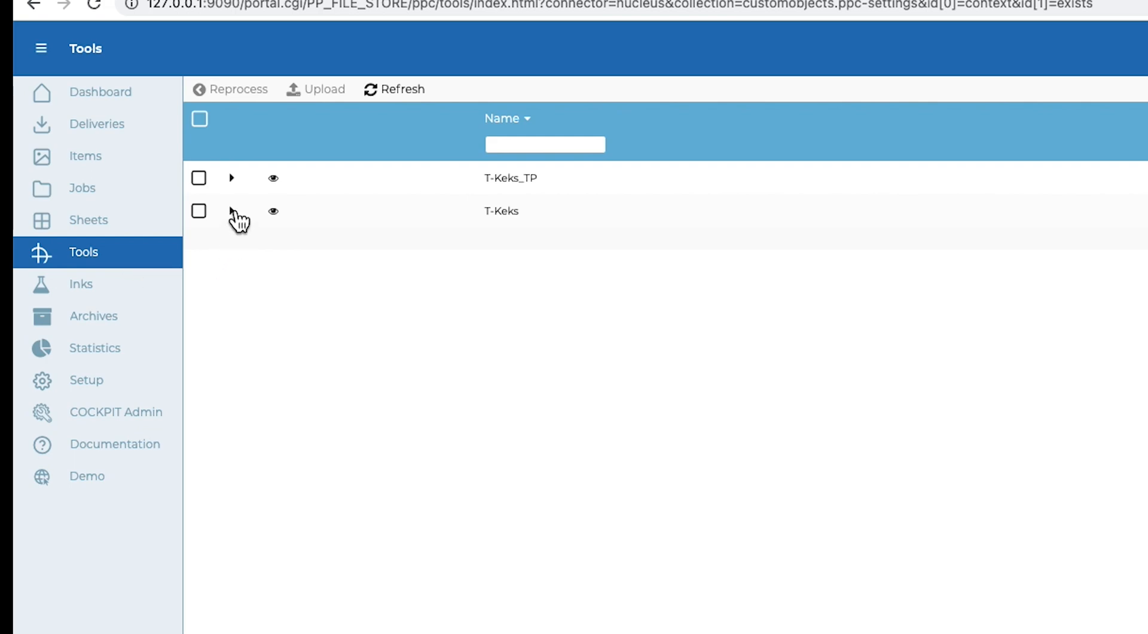
left_click(232, 210)
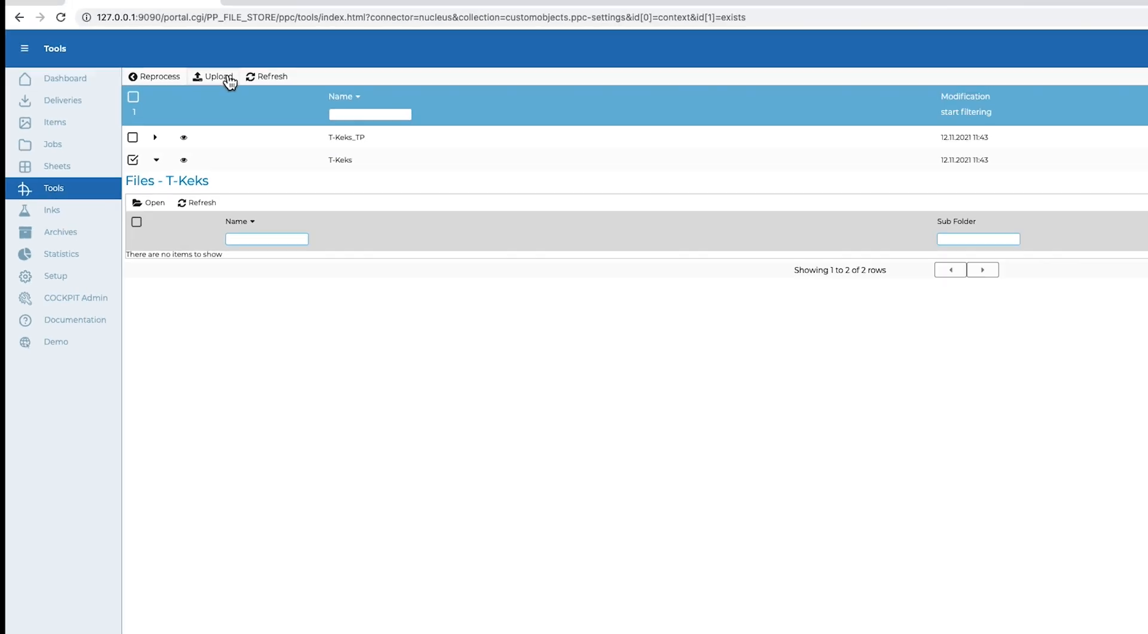
left_click(215, 77)
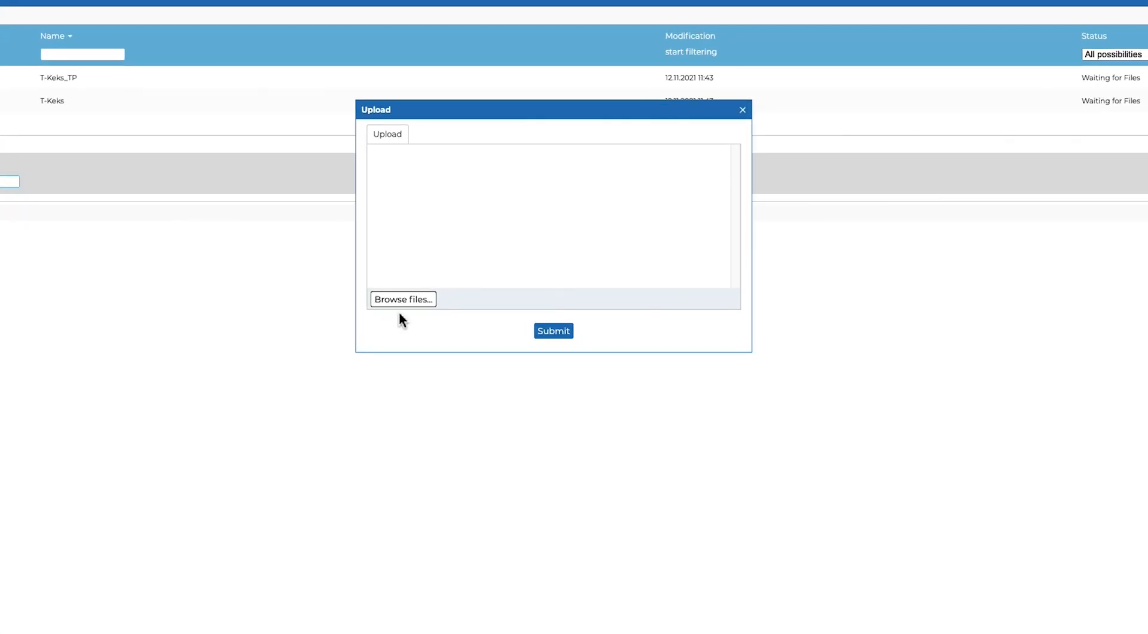
left_click(403, 299)
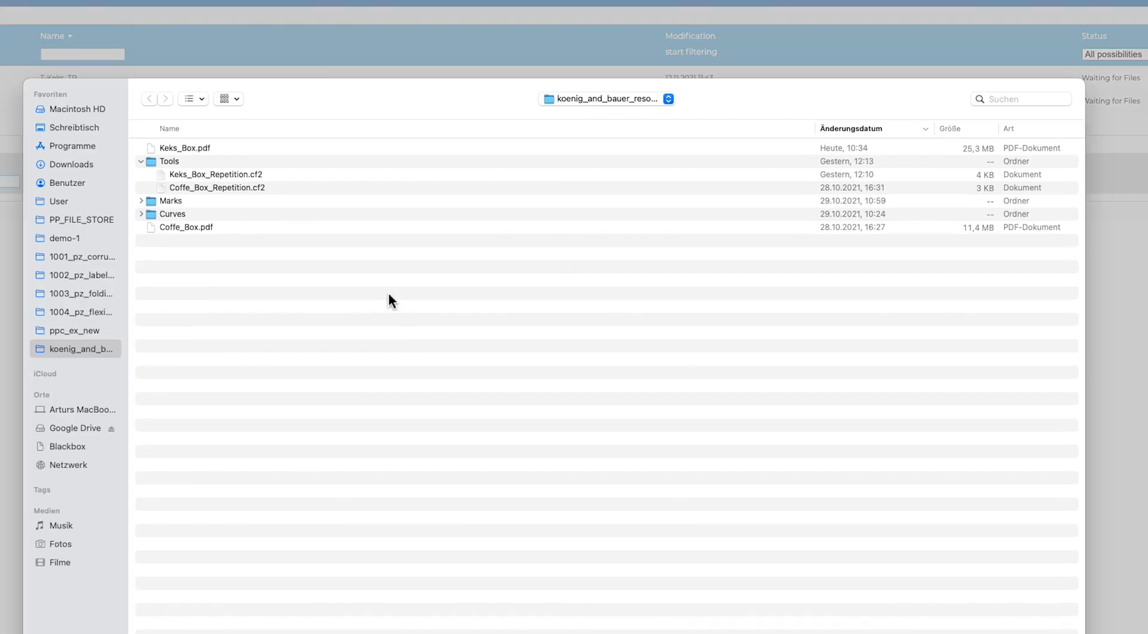
left_click(213, 174)
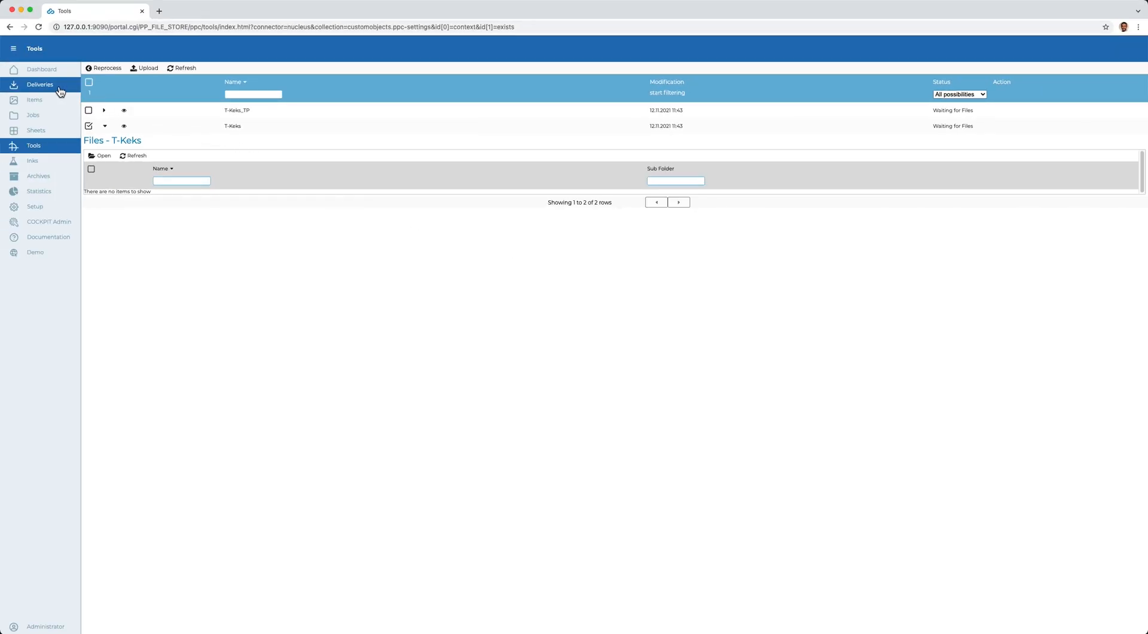
- Start a new delivery upload with project description Keks Box and customer item number 1234
left_click(39, 84)
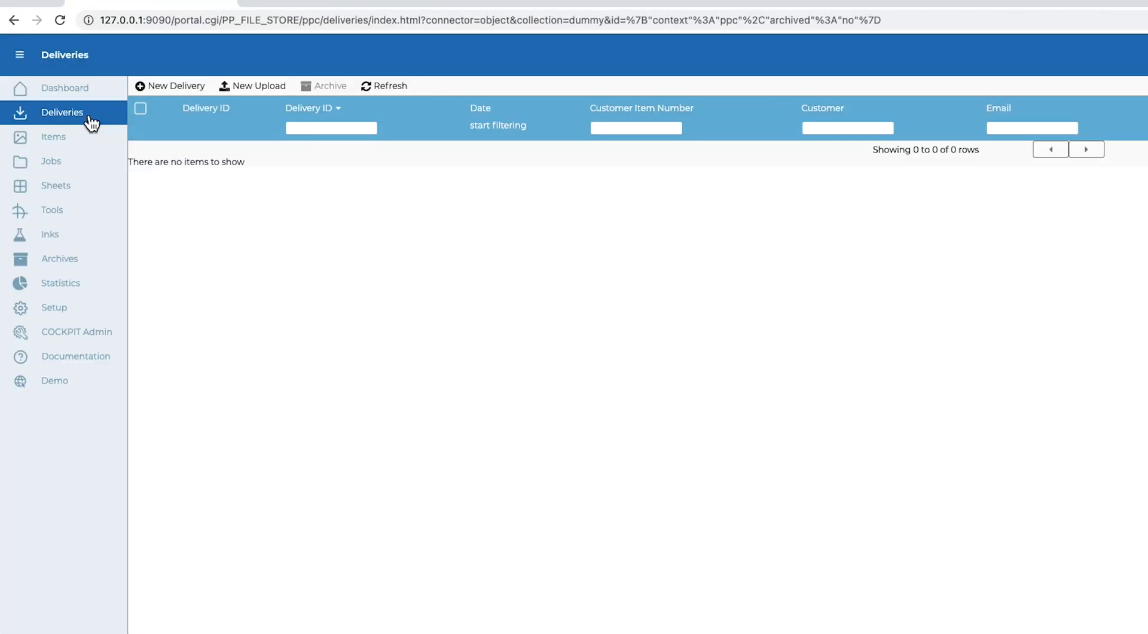
mouse_move(145, 135)
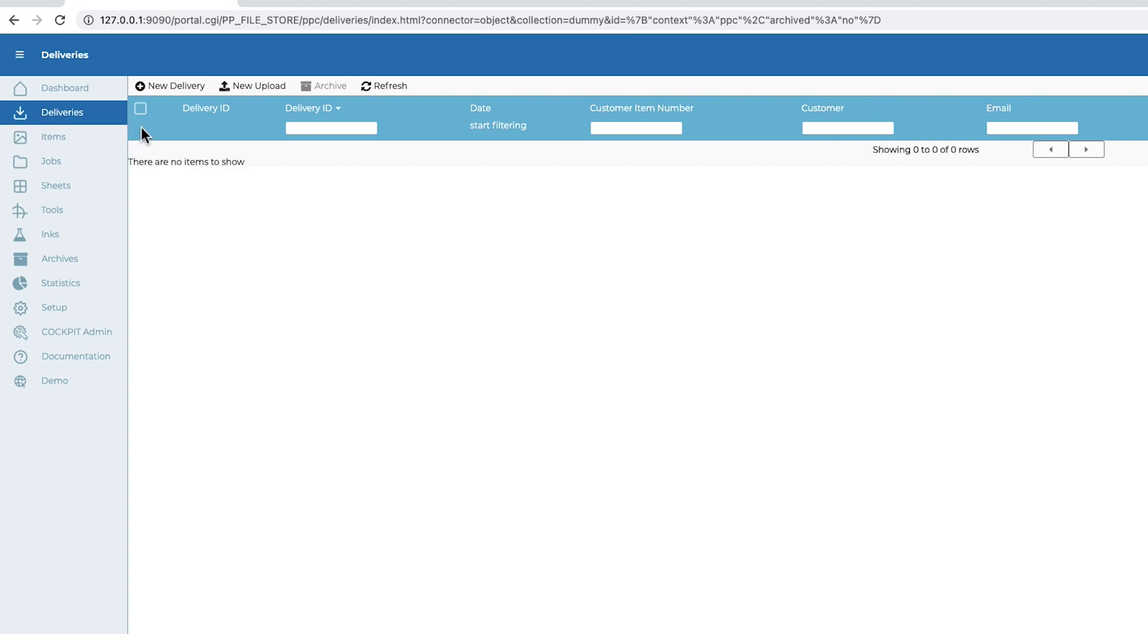
left_click(259, 85)
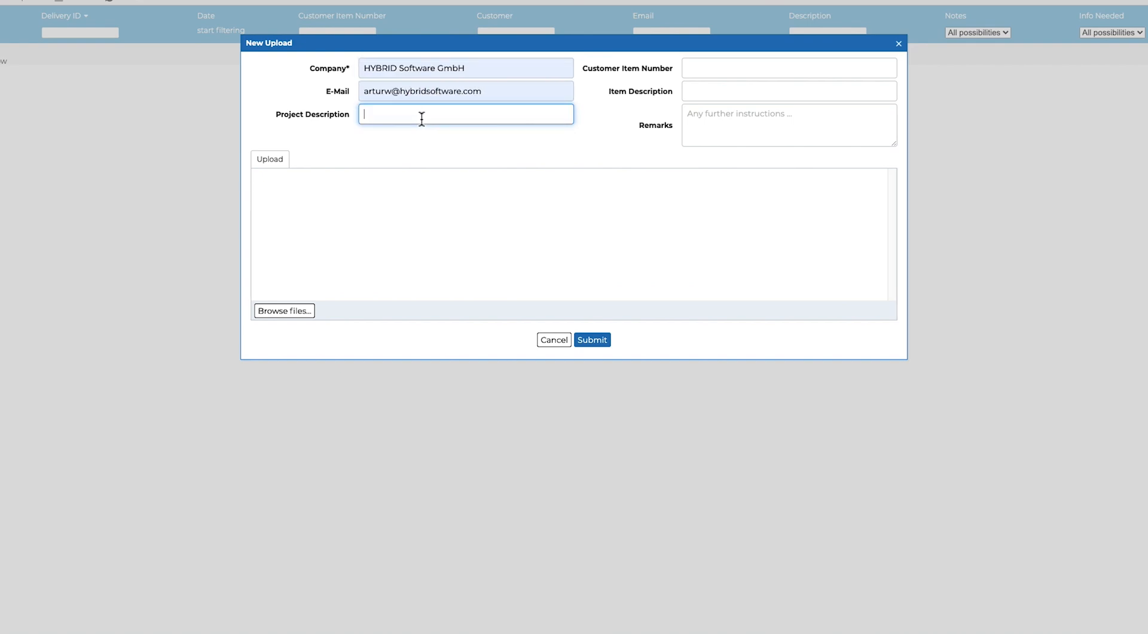
type("Kekx")
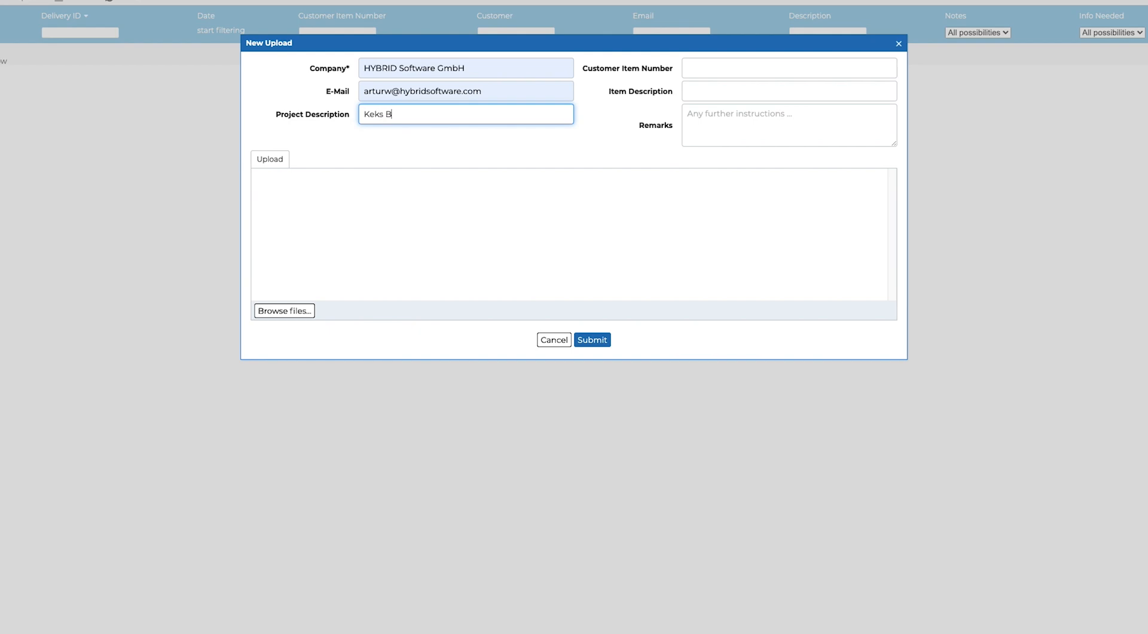
type("ox")
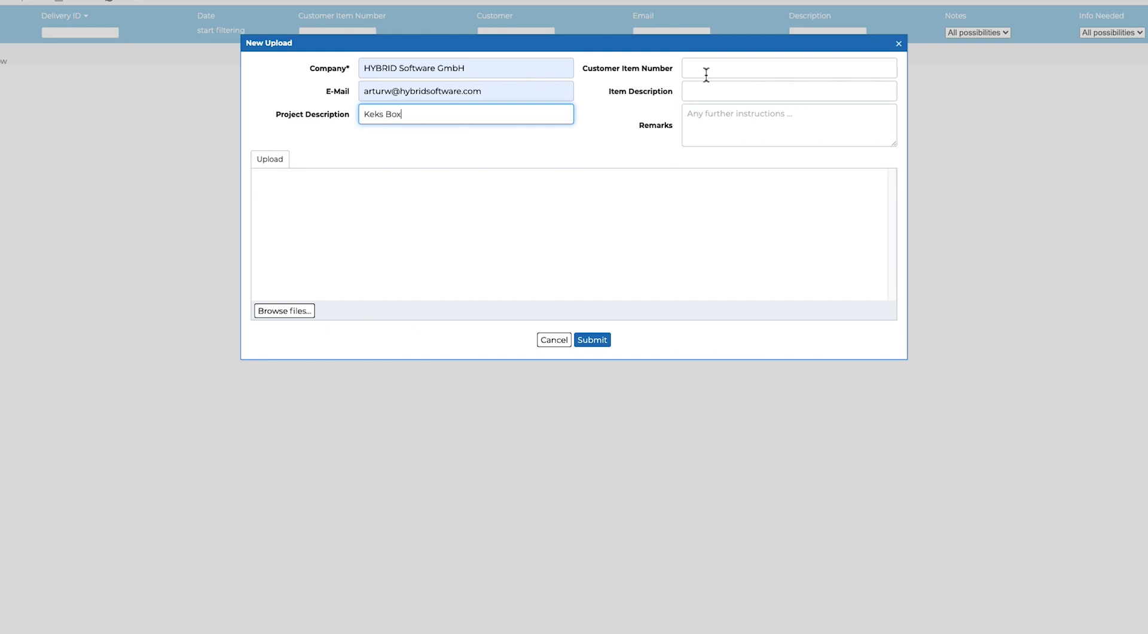
type("1234")
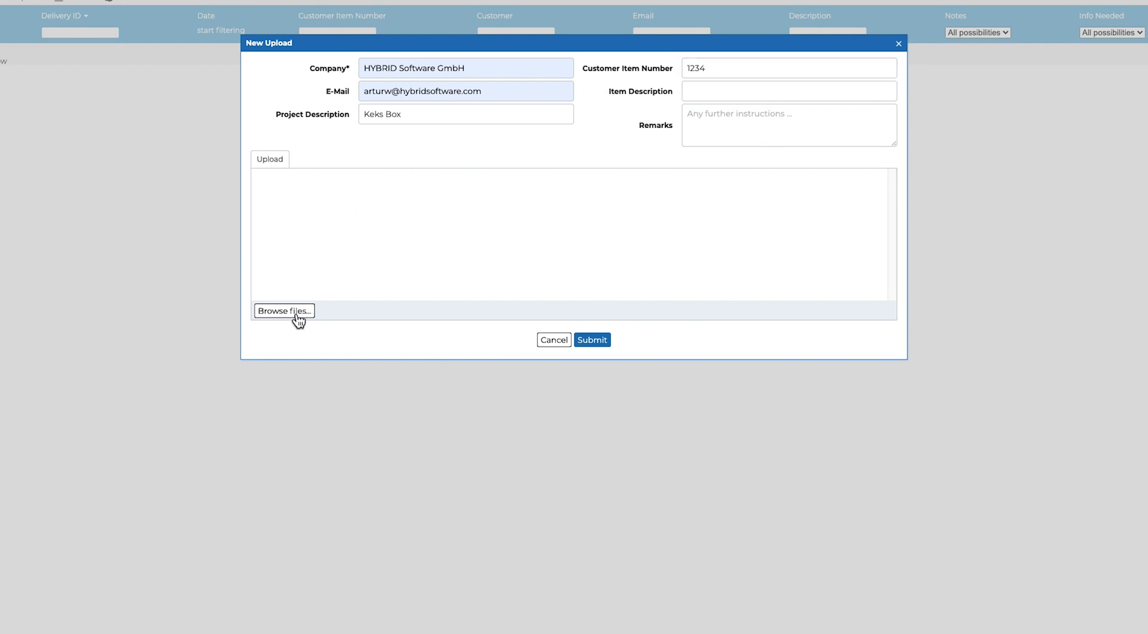
- Attach Keks_Box.pdf, refresh deliveries and expand the new delivery F00000001
left_click(284, 311)
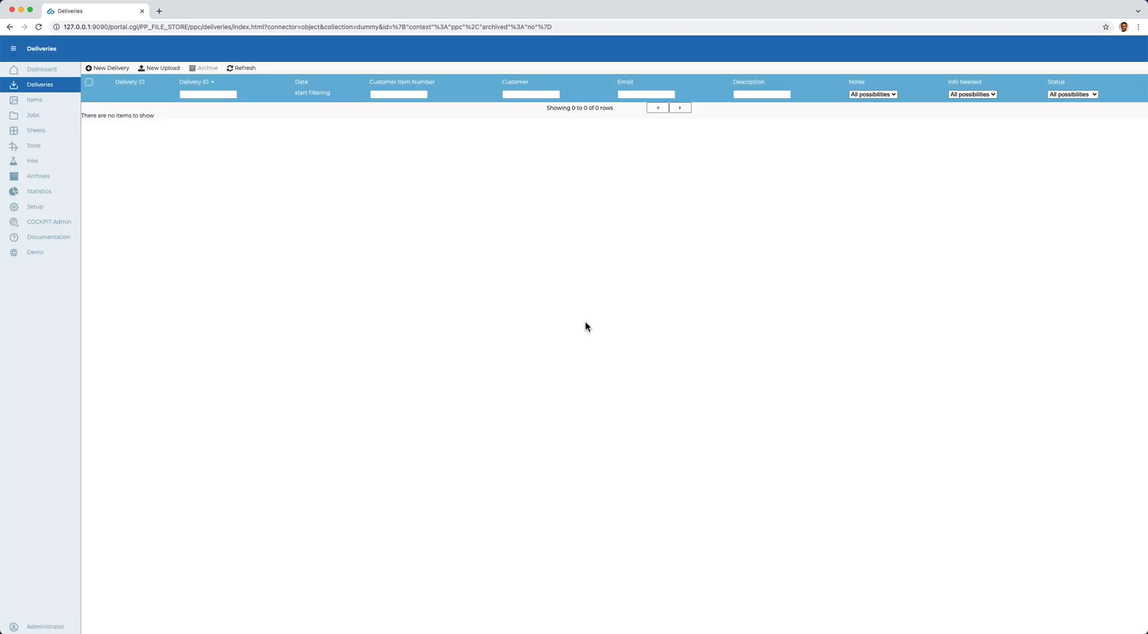
left_click(238, 68)
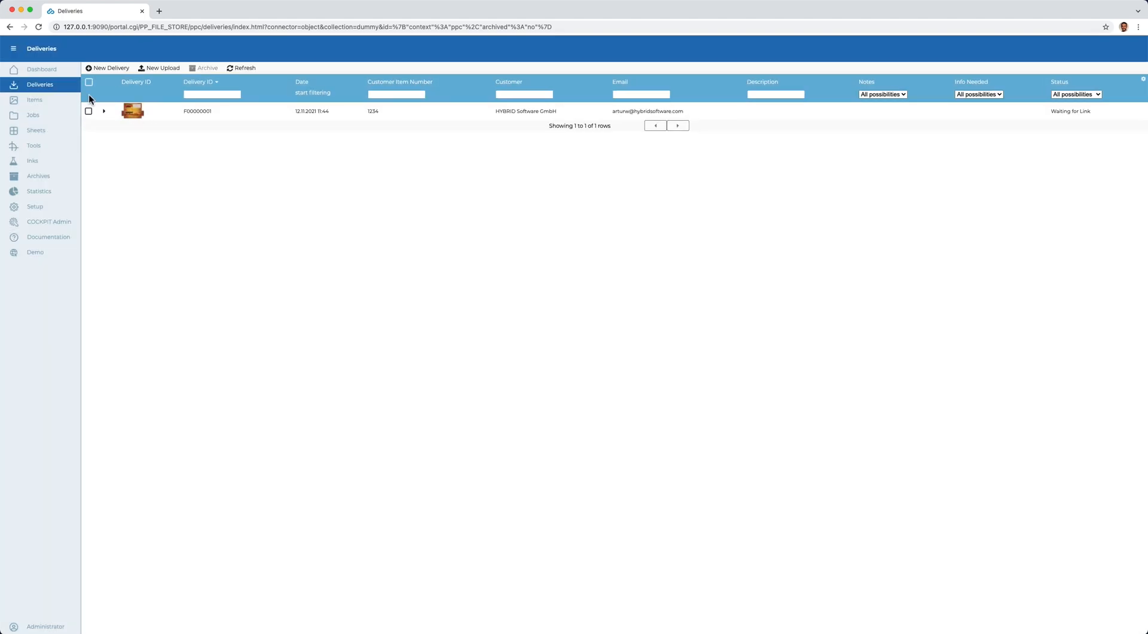
left_click(105, 111)
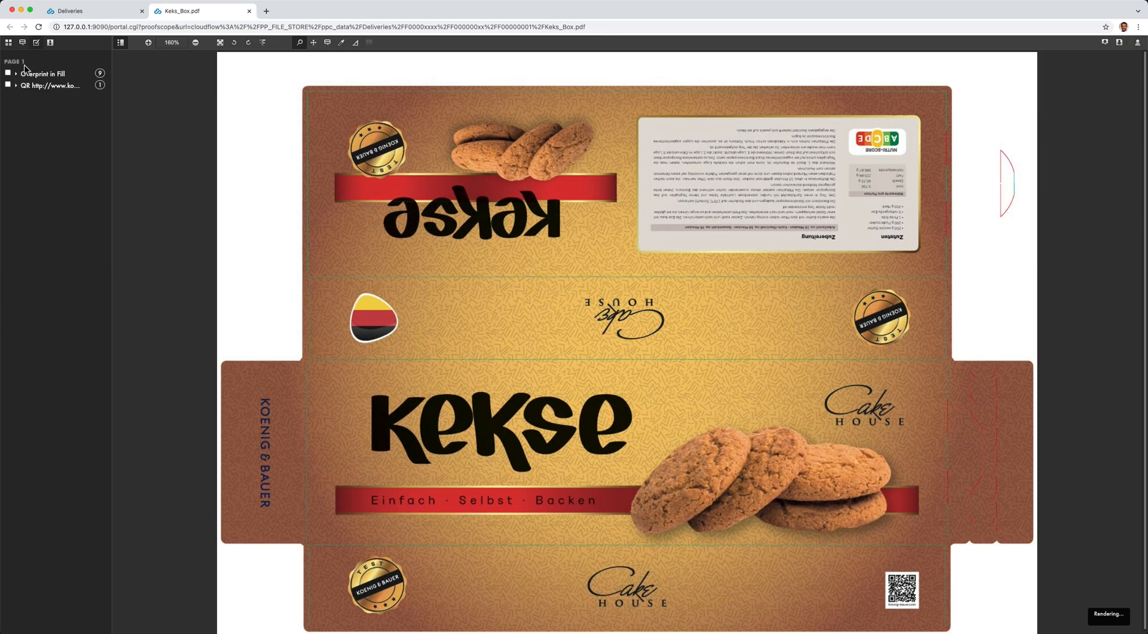
- Expand the QR code preflight finding and zoom in on the box artwork
left_click(8, 85)
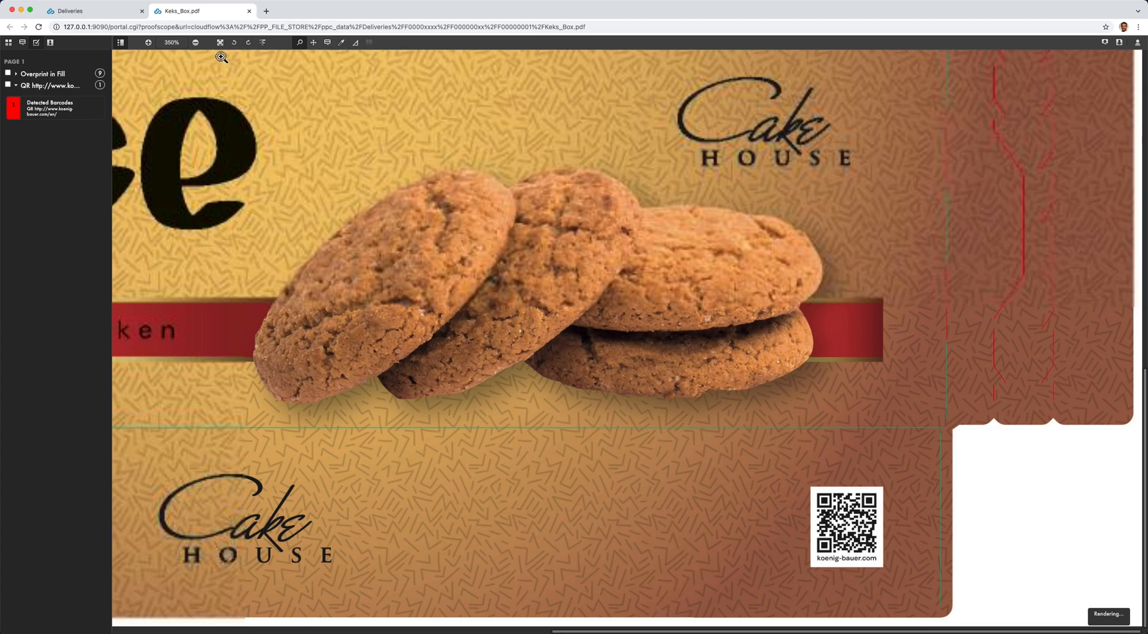
left_click(194, 42)
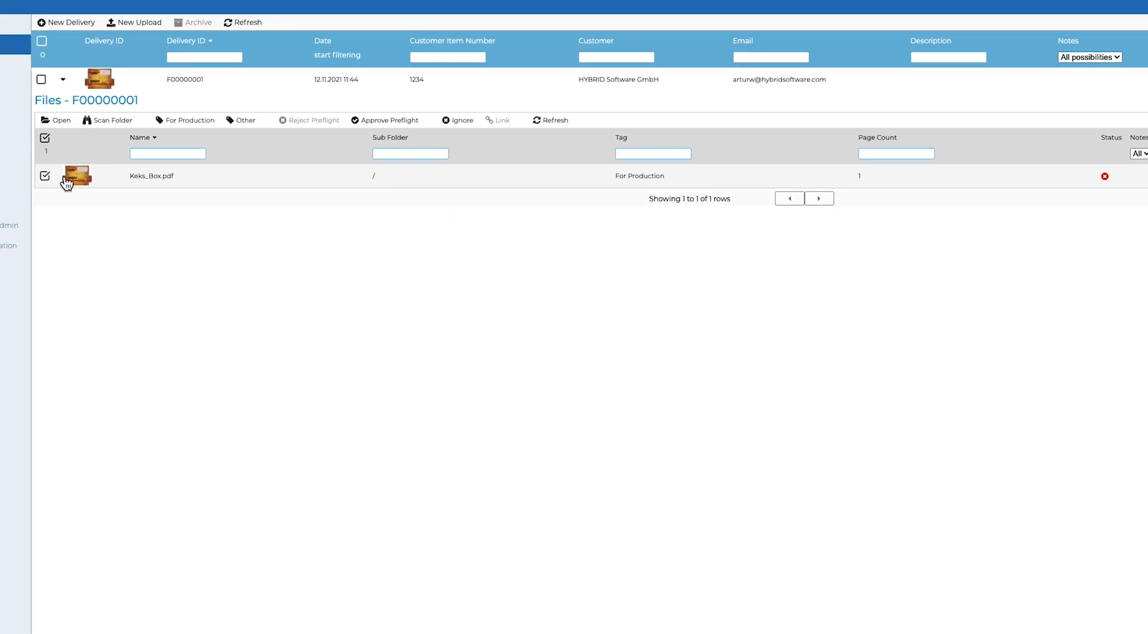
- Approve Keks_Box.pdf's preflight, link it to item Keks_01.01, and show the Items list
left_click(388, 120)
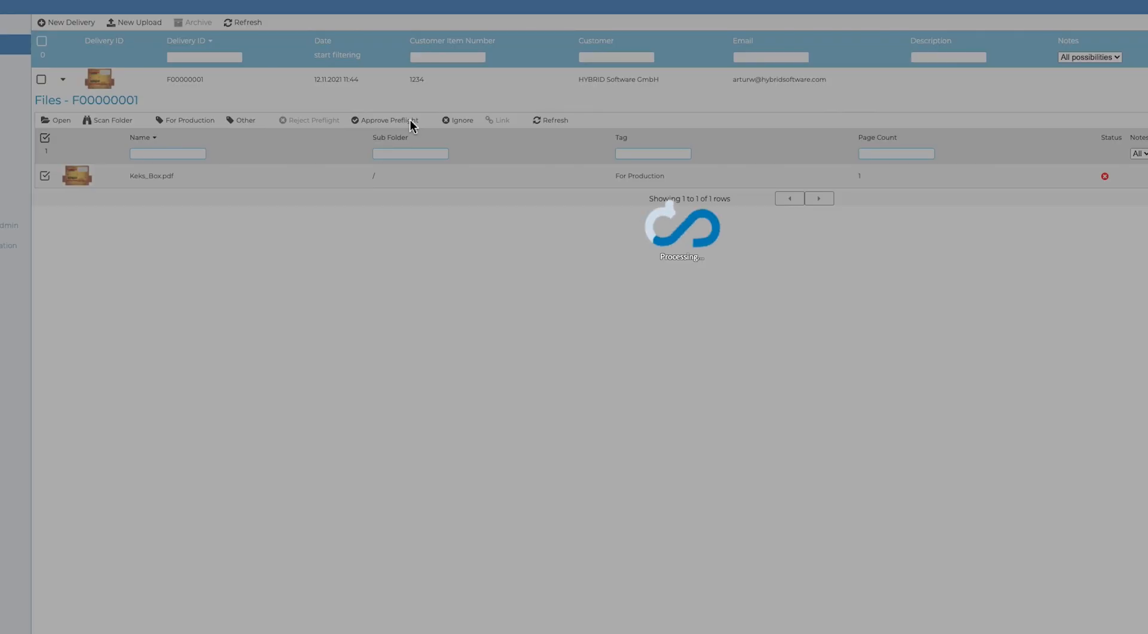
left_click(388, 119)
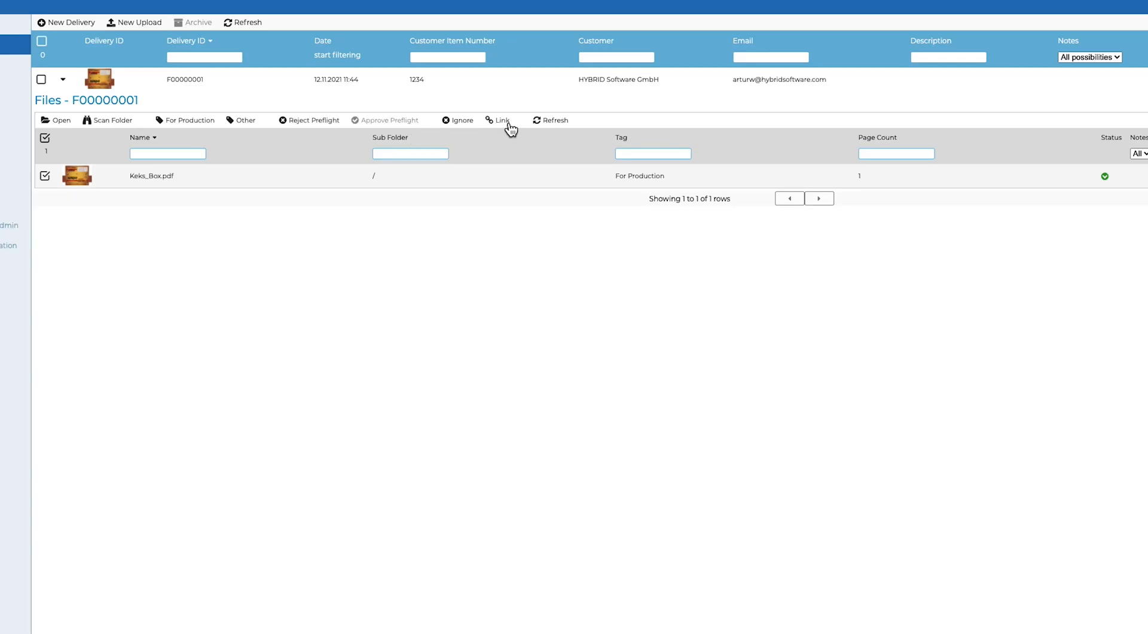
left_click(502, 121)
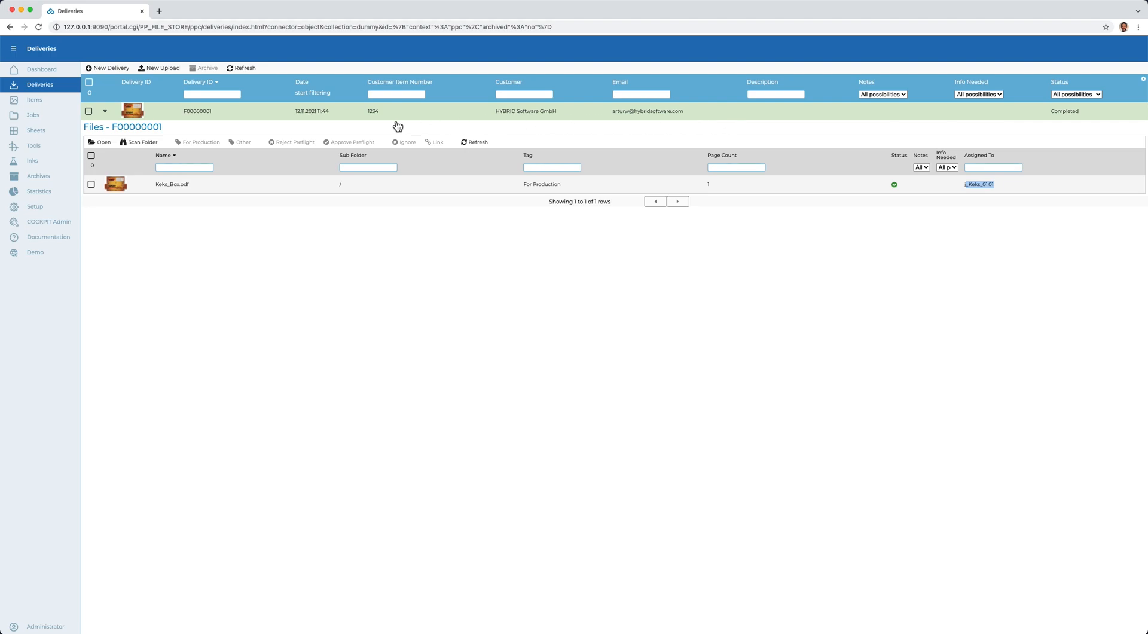
left_click(34, 145)
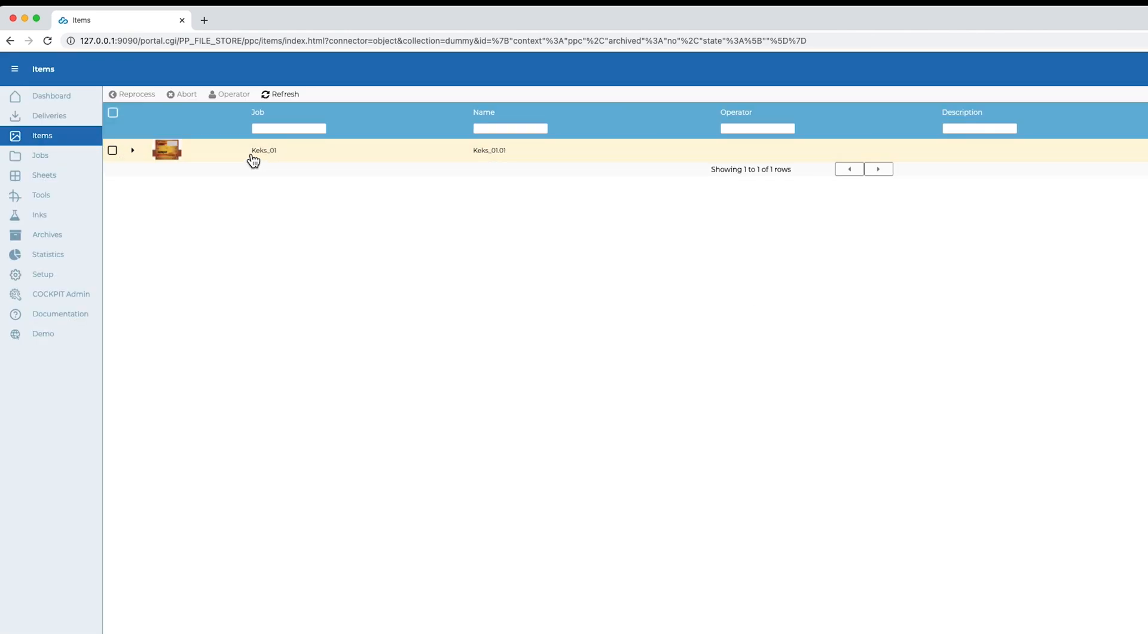
- Expand item Keks_01.01, view its Original and Production folders in Finder, then close Finder
left_click(132, 150)
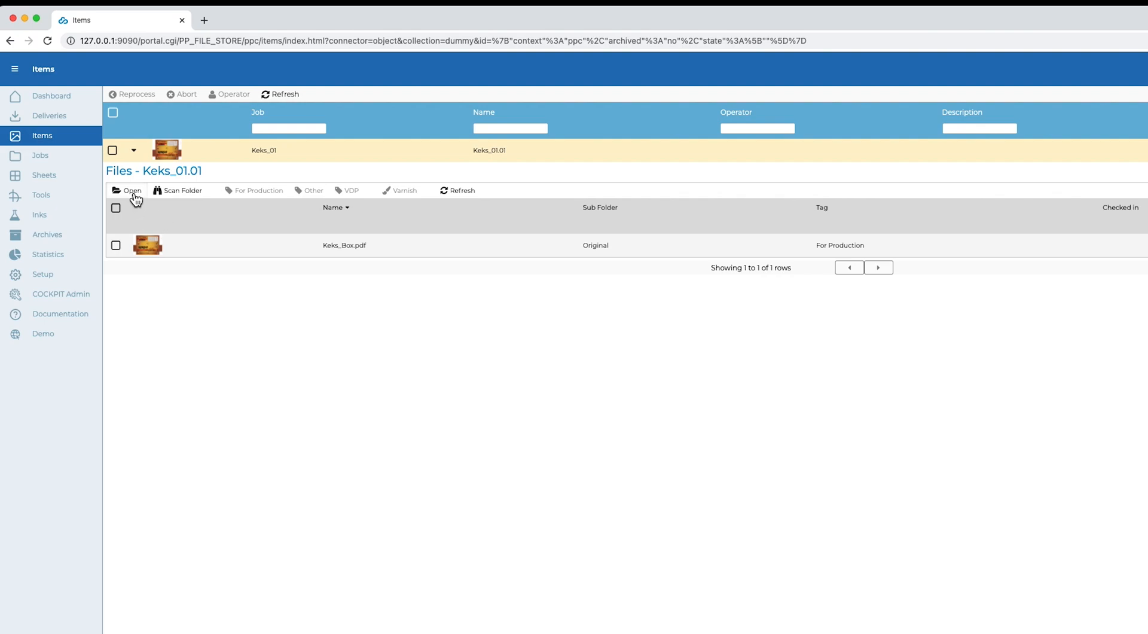
left_click(127, 190)
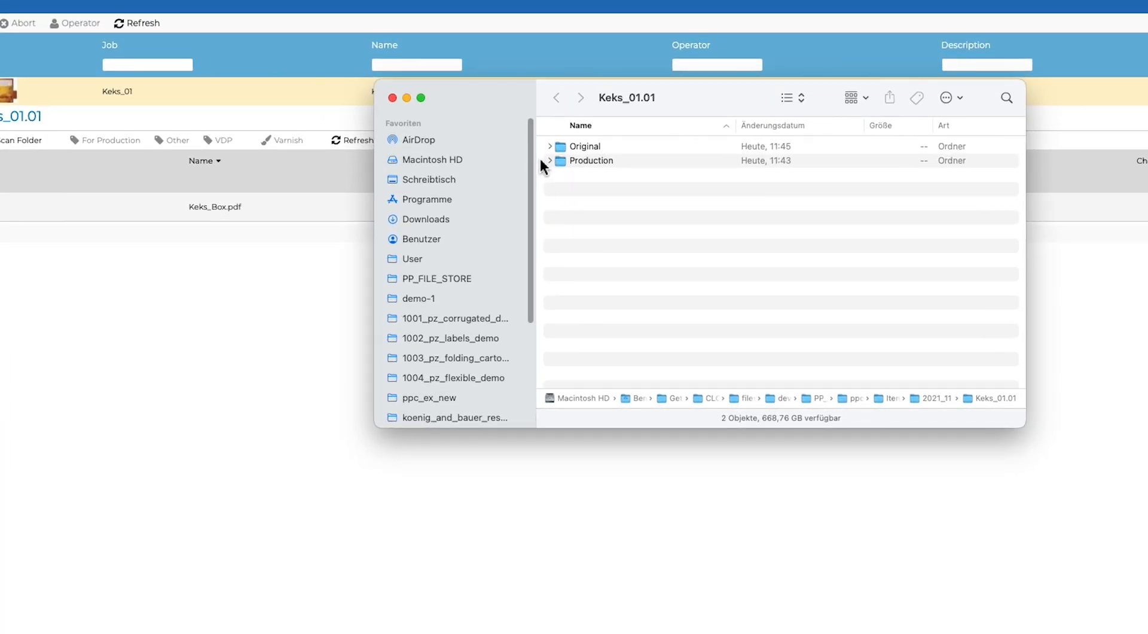
left_click(550, 146)
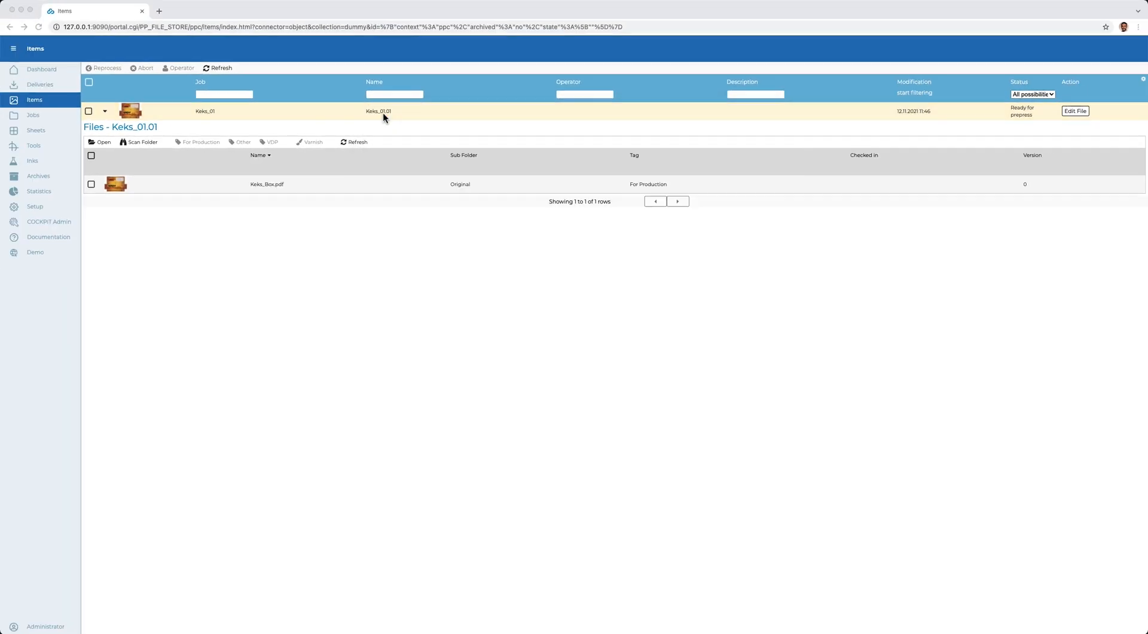
mouse_move(1084, 115)
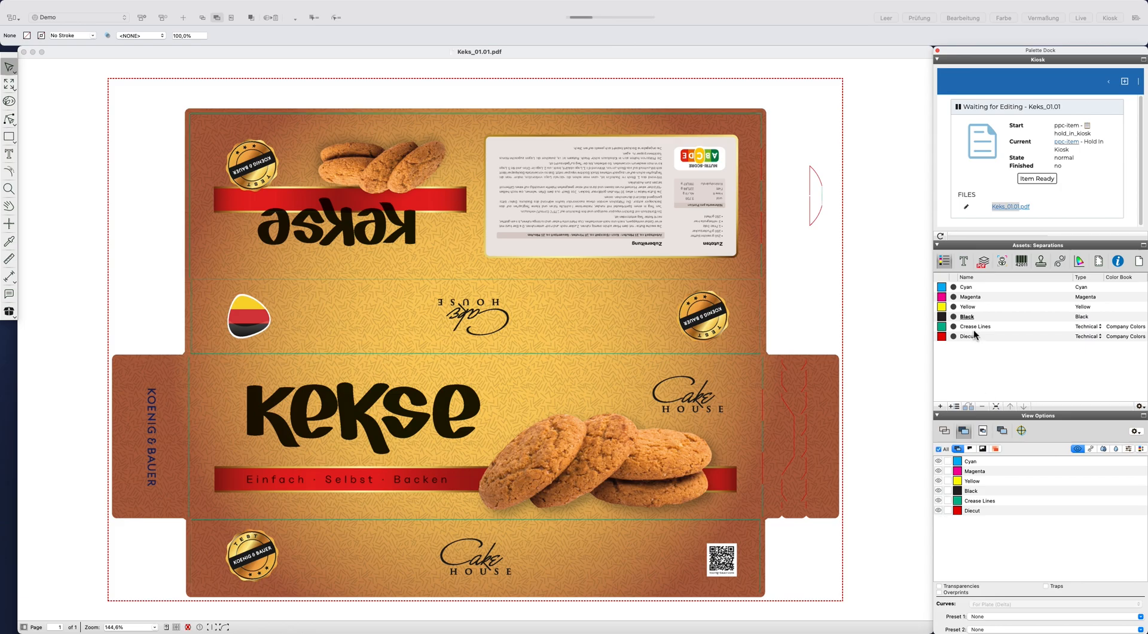
- Hide the technical separations in PACKZ so only the box outline layer shows
right_click(974, 326)
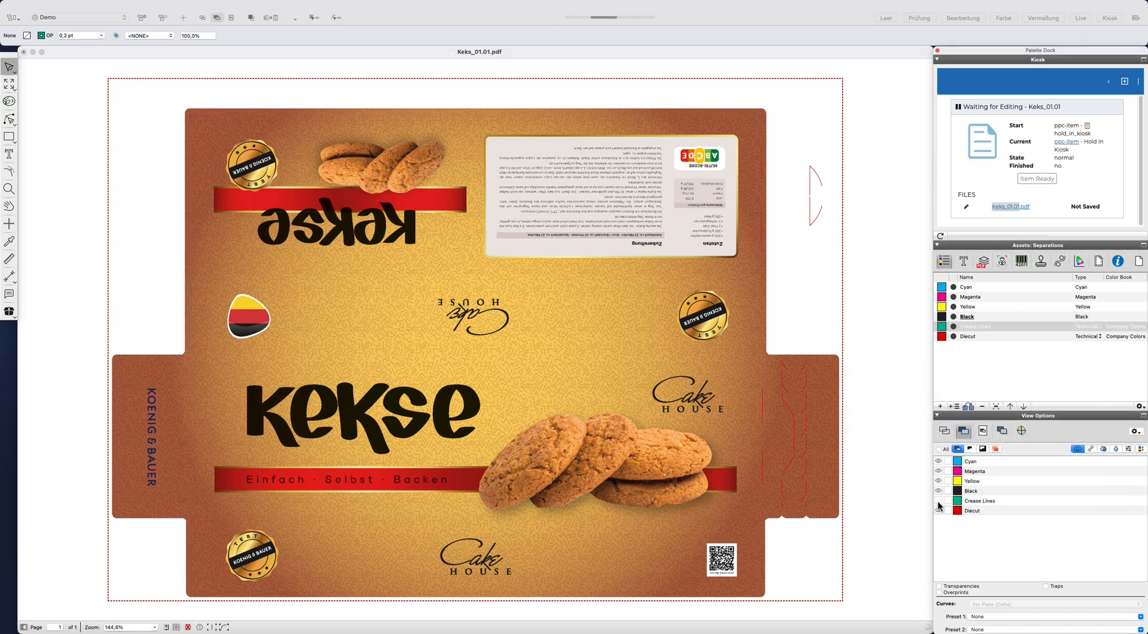
left_click(938, 500)
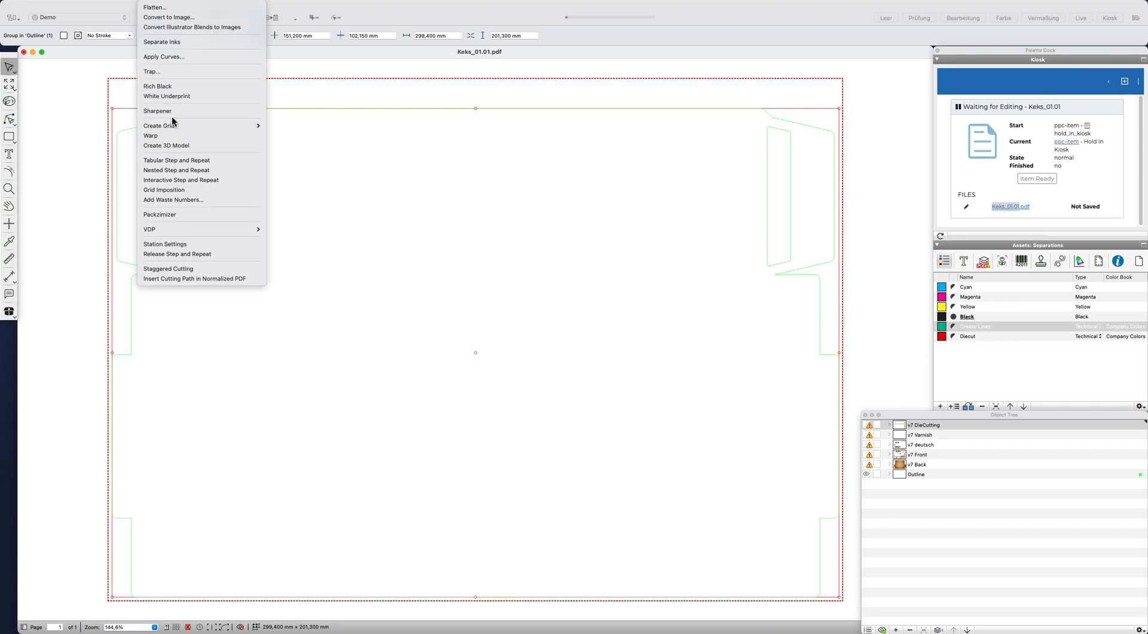
- Add a White Underprint area on separation Varnish, then set that separation's type to Varnish
left_click(167, 96)
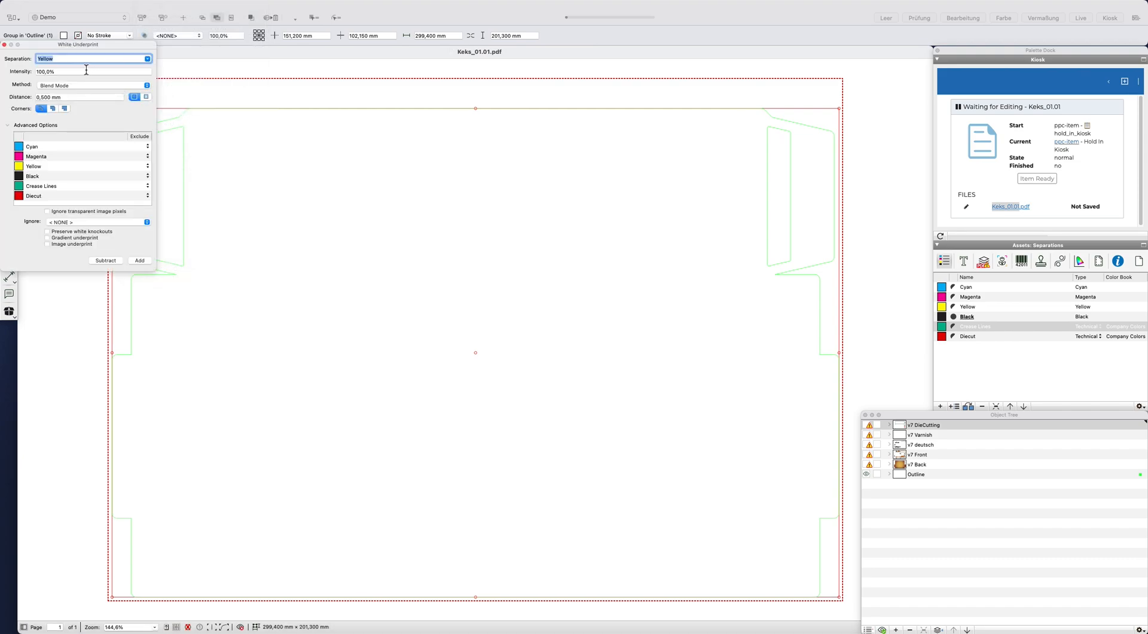
type("Varnish")
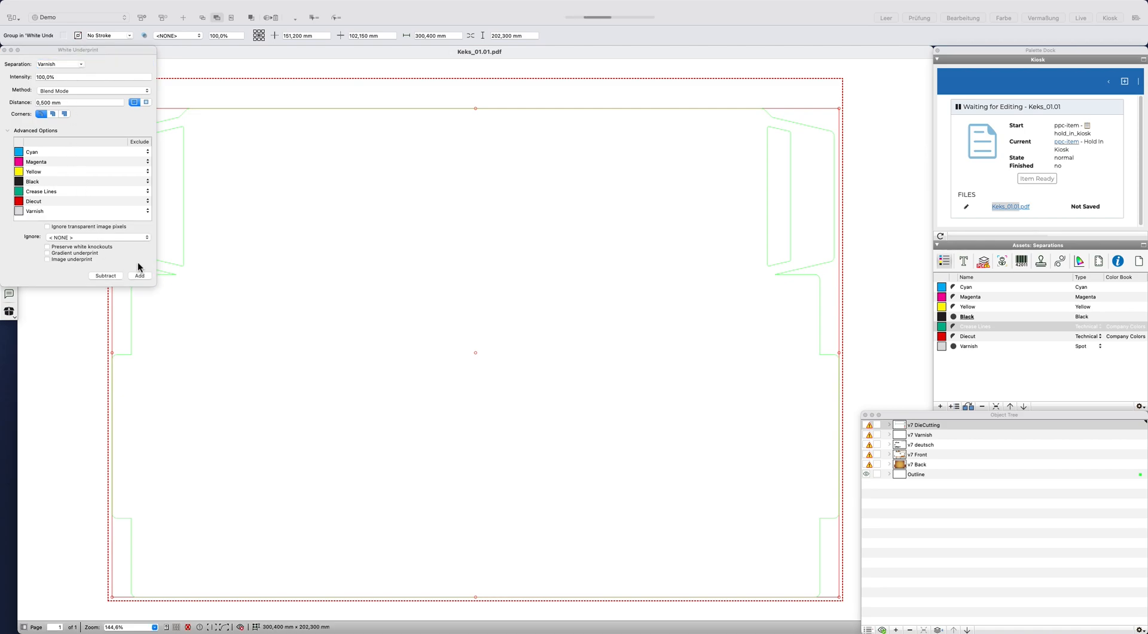
left_click(139, 276)
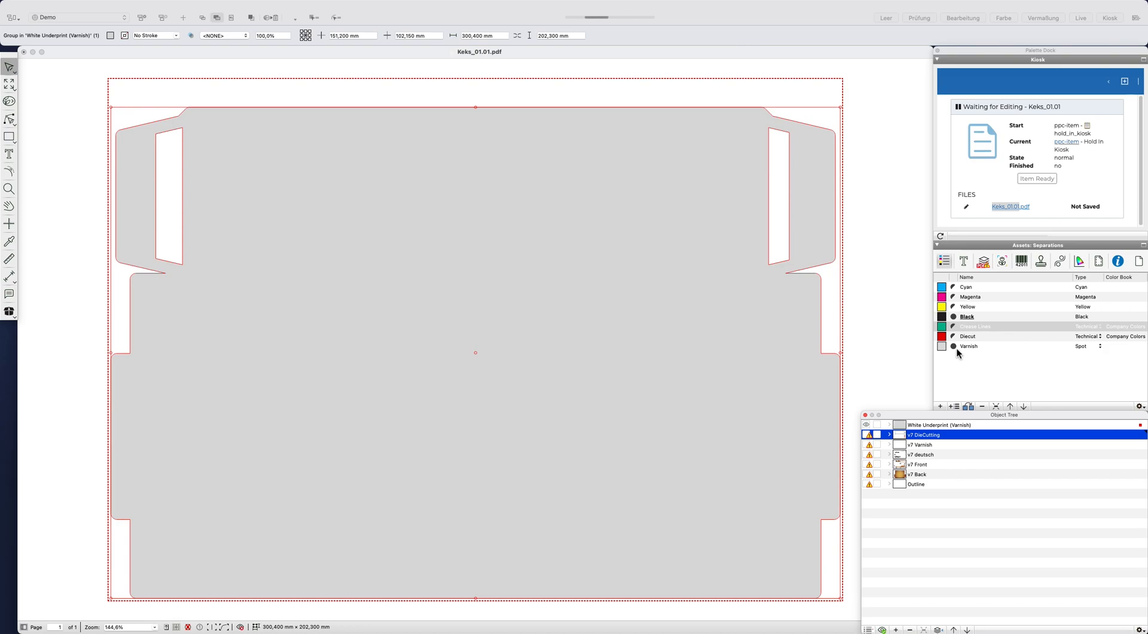
double_click(968, 346)
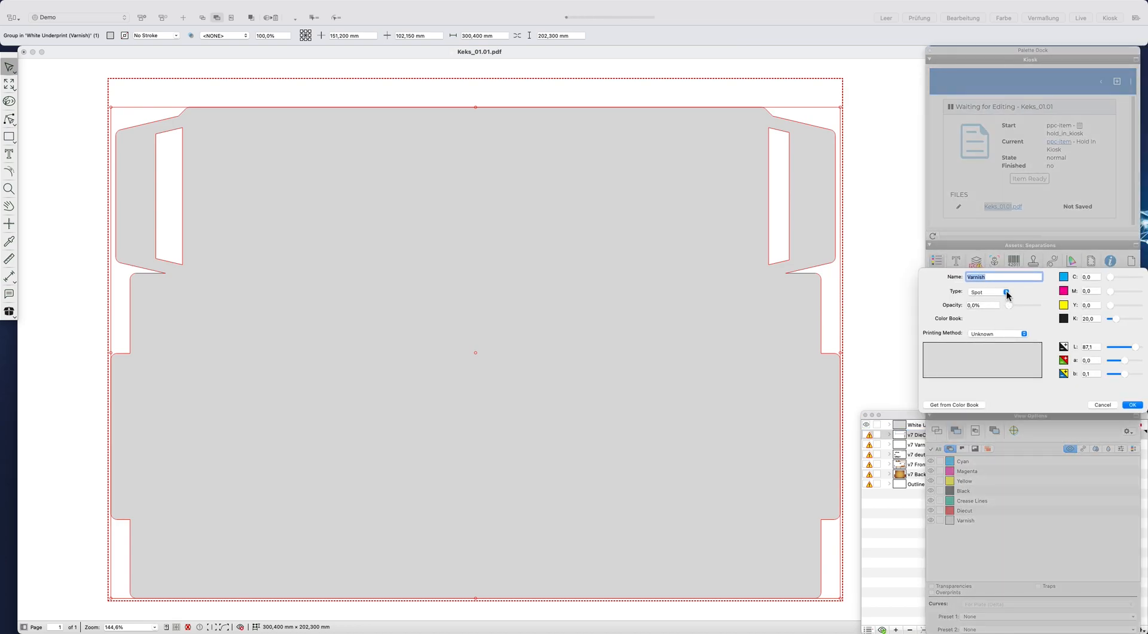
left_click(1007, 291)
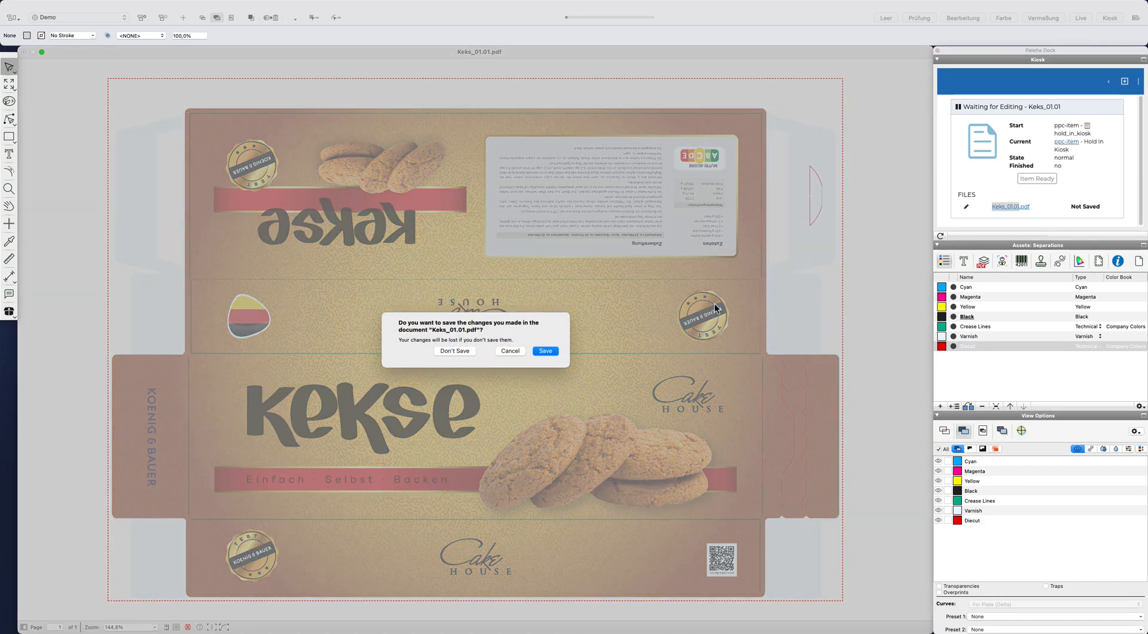
- Save the edited Keks_01.01 artwork and launch its visual comparison from Items
left_click(455, 351)
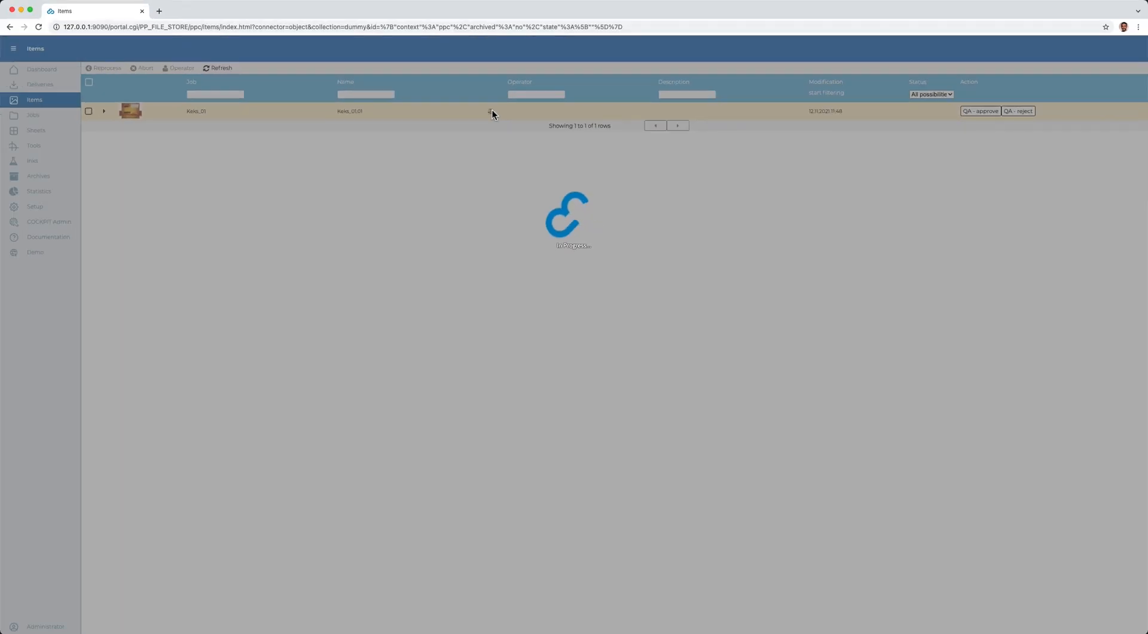
left_click(130, 111)
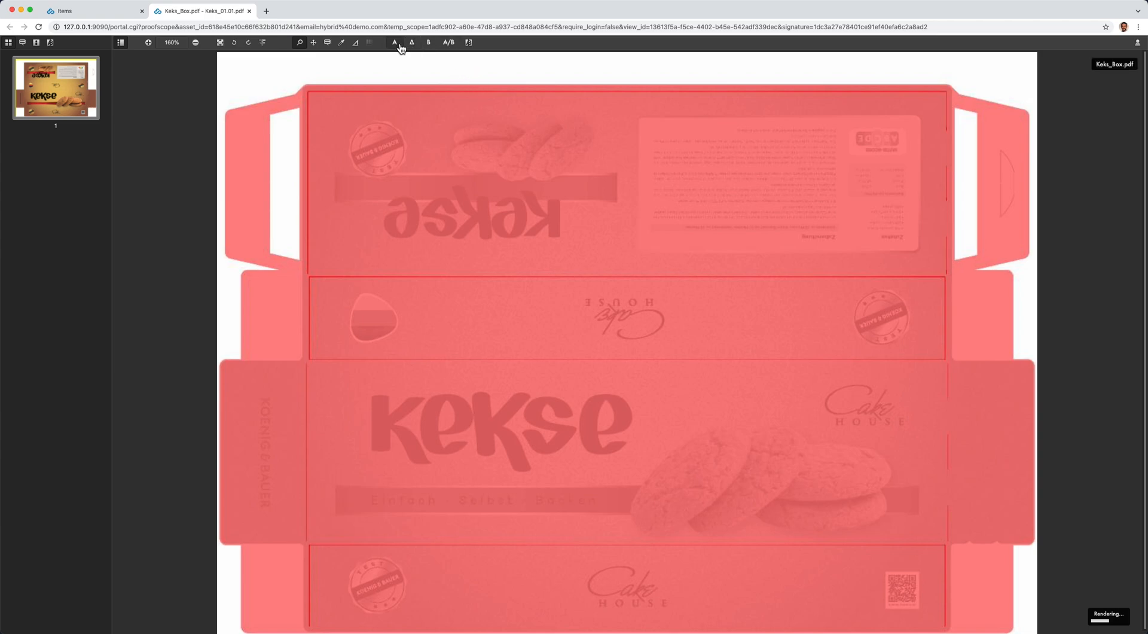
- View Keks_01.01 alone and side by side with Keks_Box.pdf, check Varnish (B), then close
left_click(428, 59)
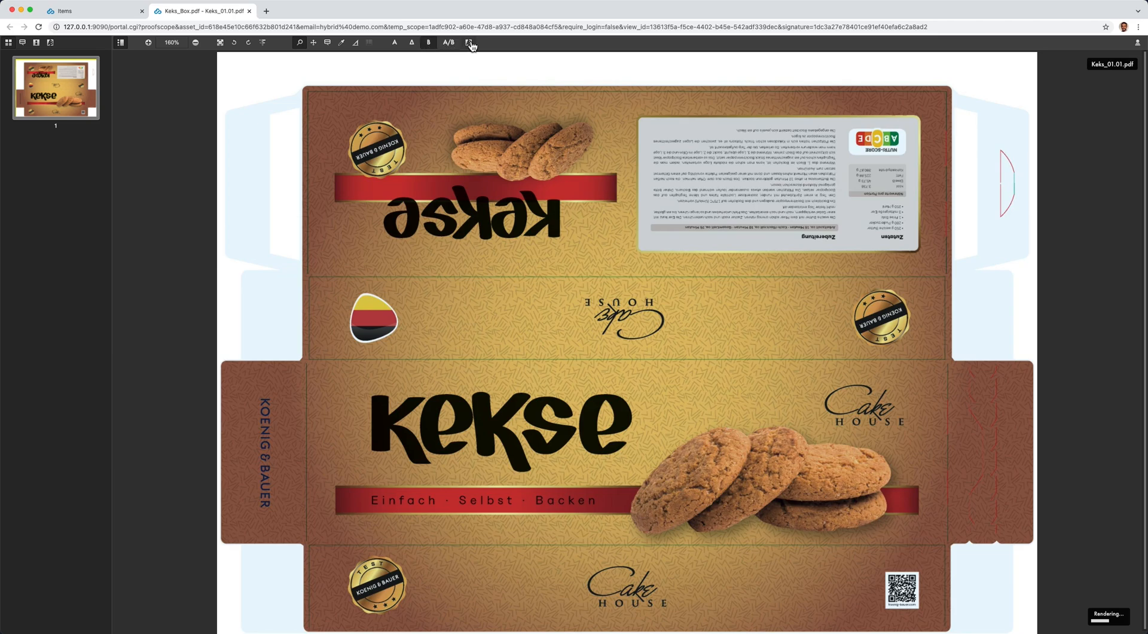
left_click(463, 42)
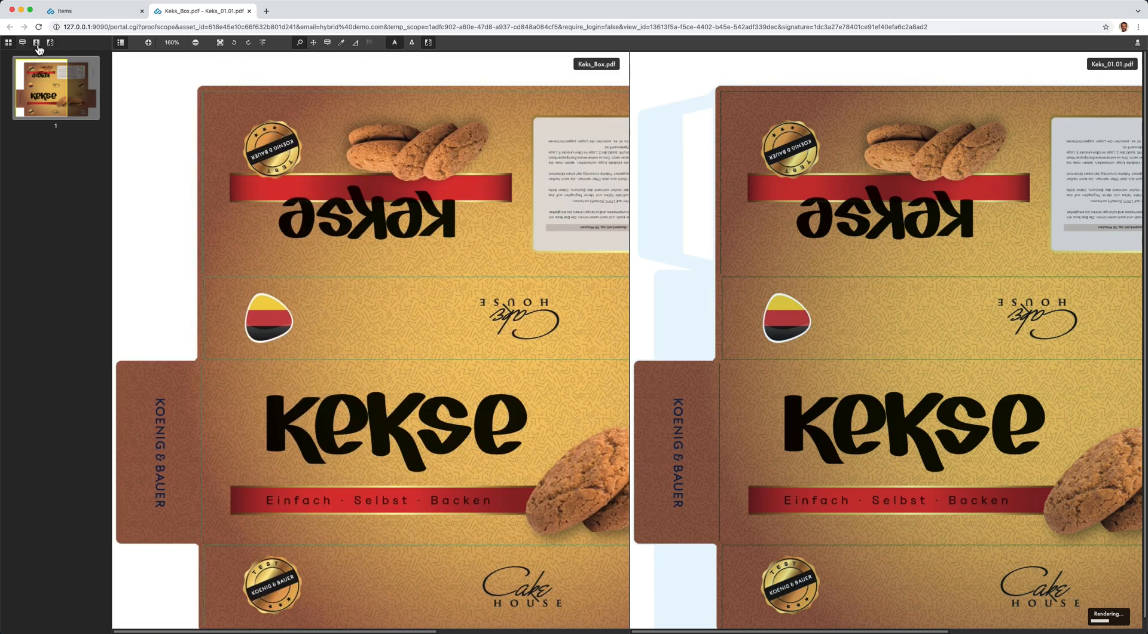
left_click(37, 43)
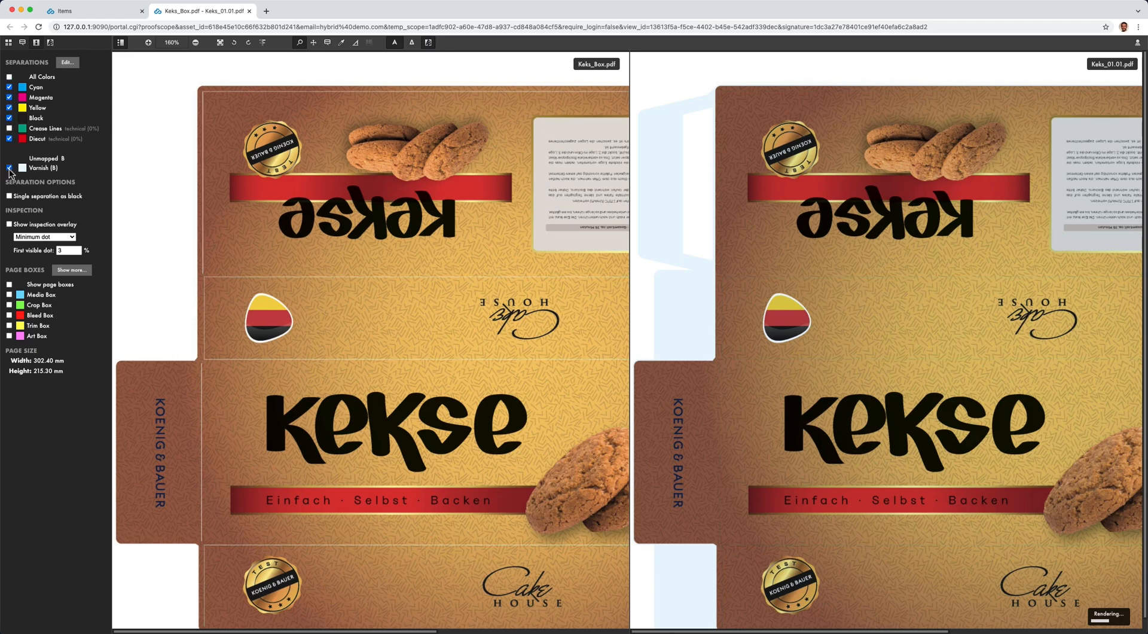
left_click(9, 169)
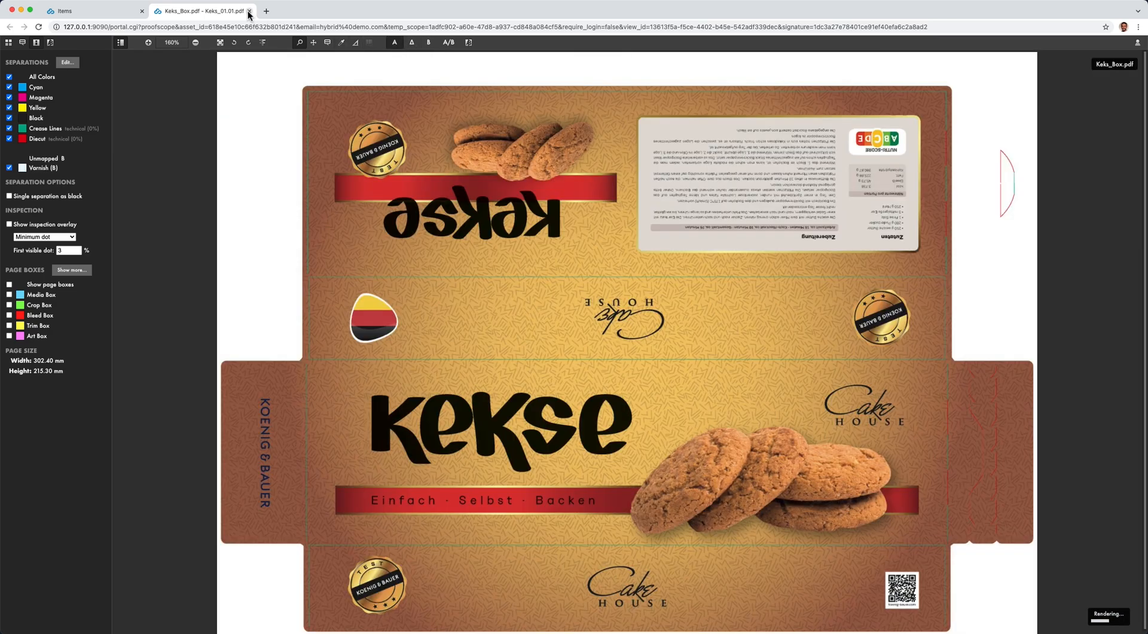
left_click(248, 11)
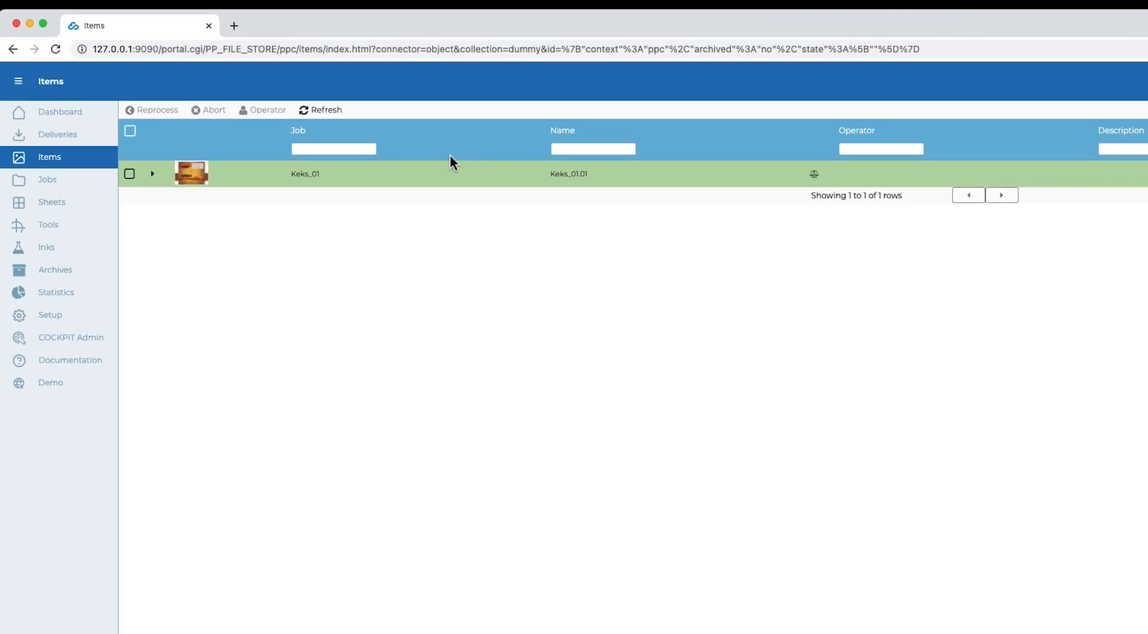
- Open Keks_01_Front.pdf from job Keks_01's files in the Jobs list
left_click(47, 180)
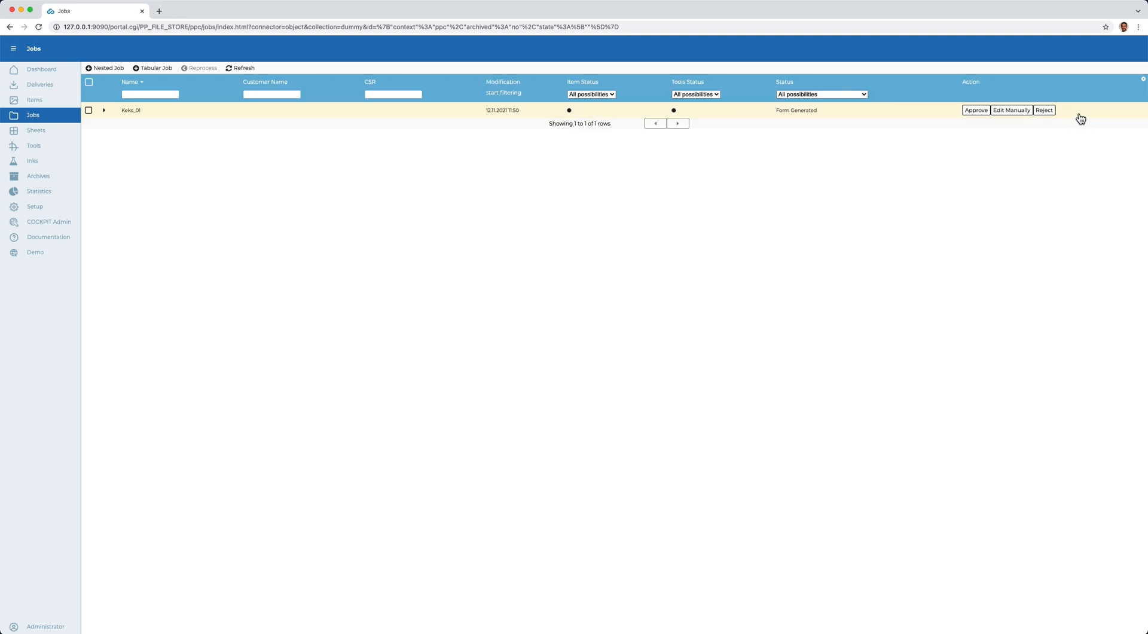
mouse_move(167, 82)
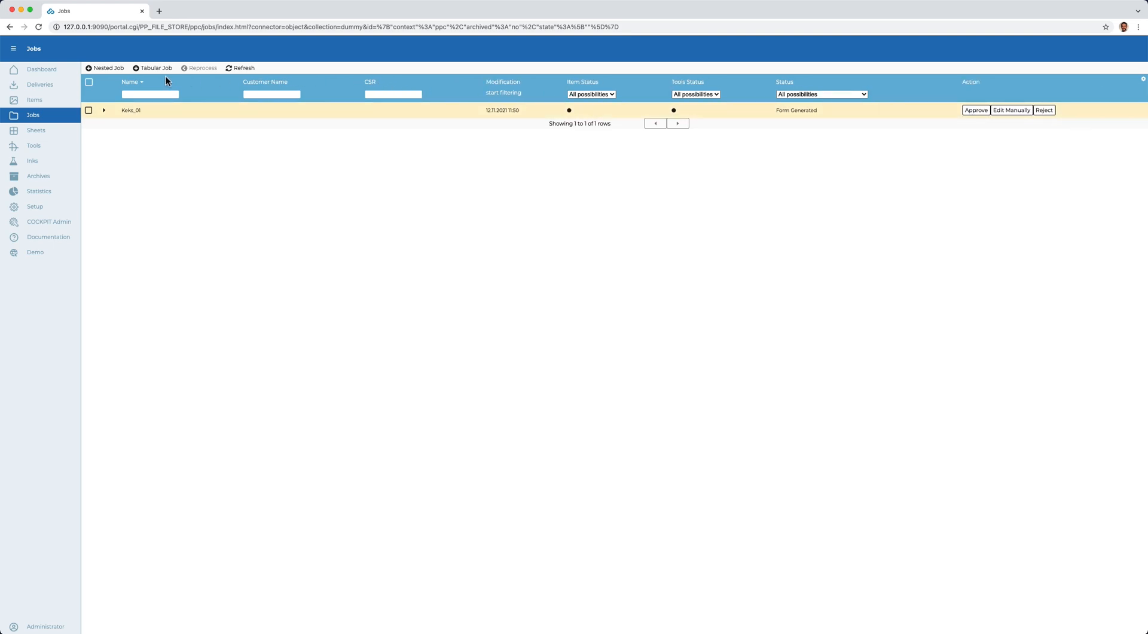
left_click(104, 110)
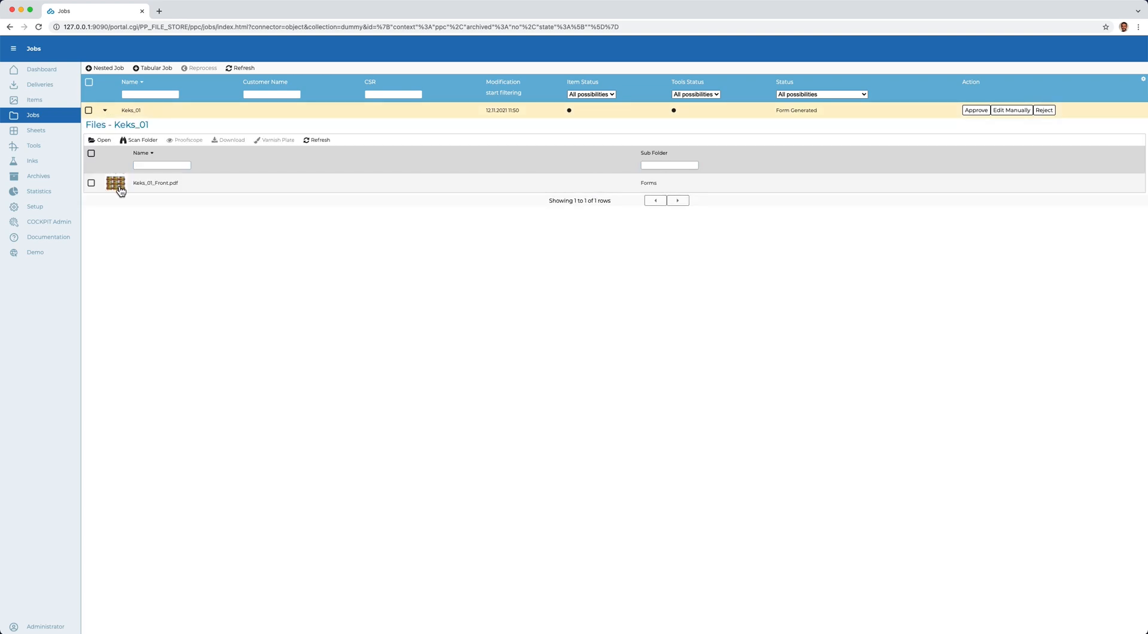
double_click(116, 183)
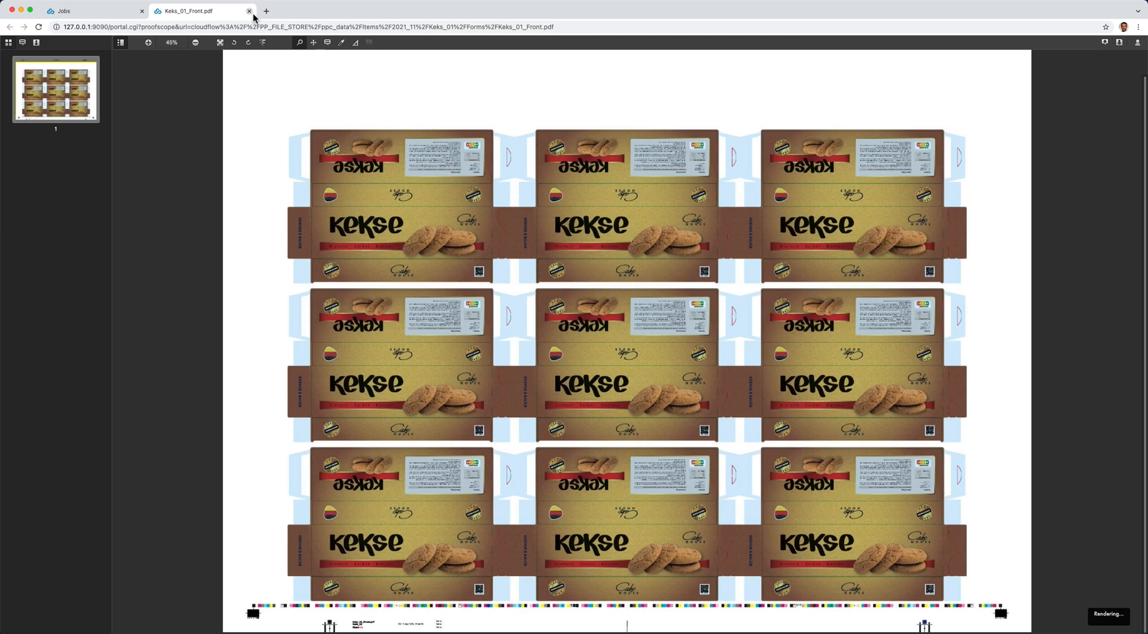
- Close the nine-box Keks_01_Front.pdf form sheet and return to the Jobs list
left_click(247, 10)
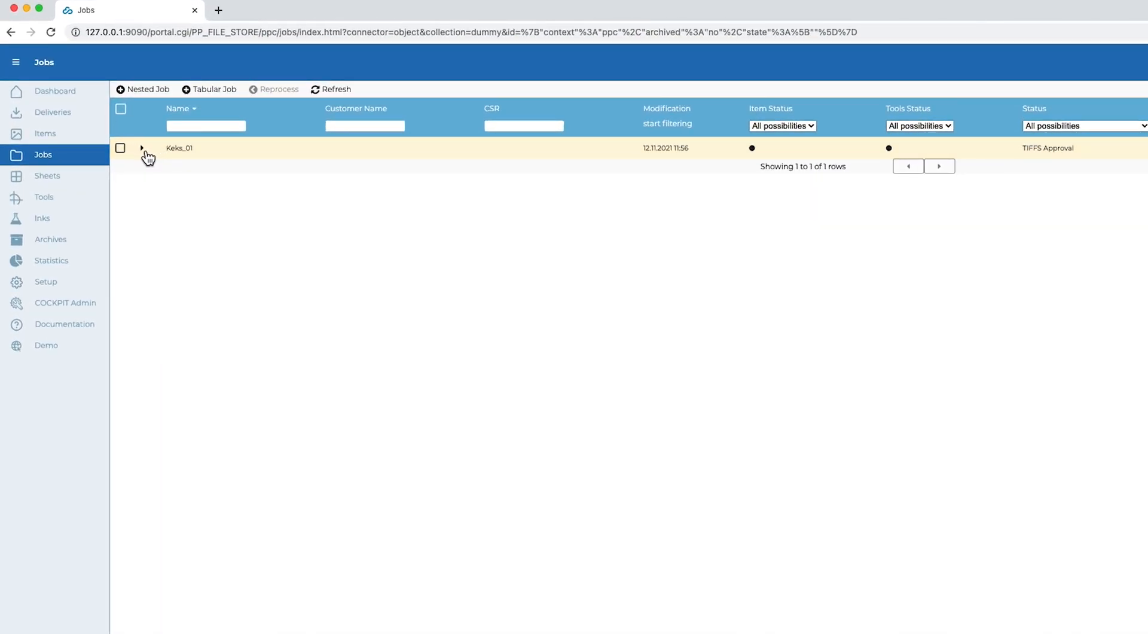
- Open Keks_01's Yellow, Varnish, Magenta, Cyan and Black TIFFs in ProofScope, excluding Keks_01_Front.pdf
left_click(142, 148)
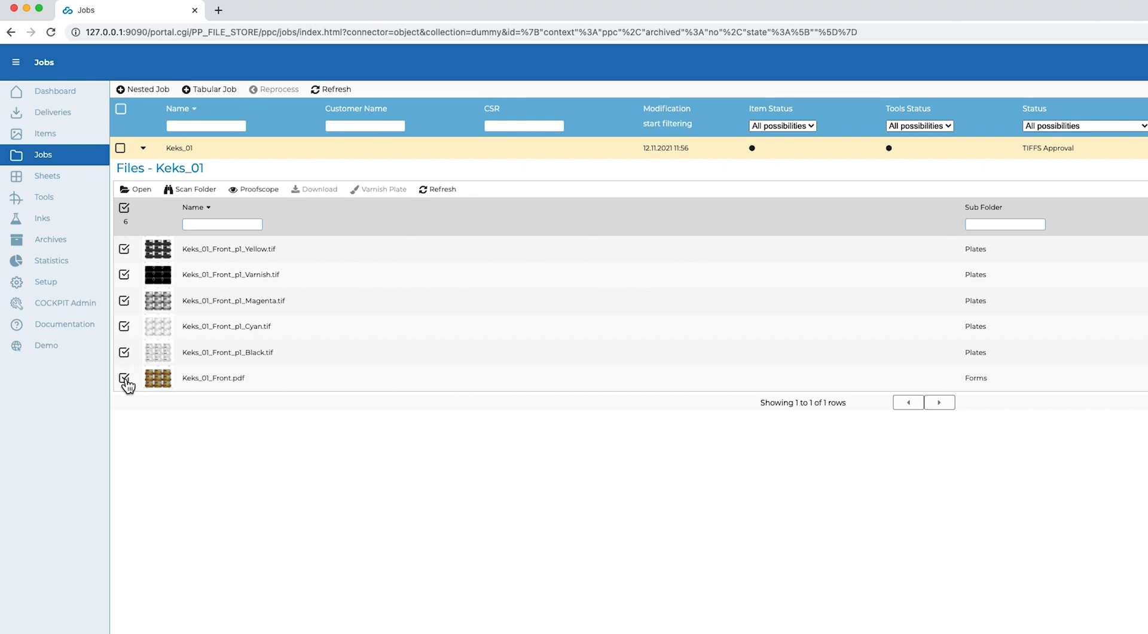
left_click(124, 378)
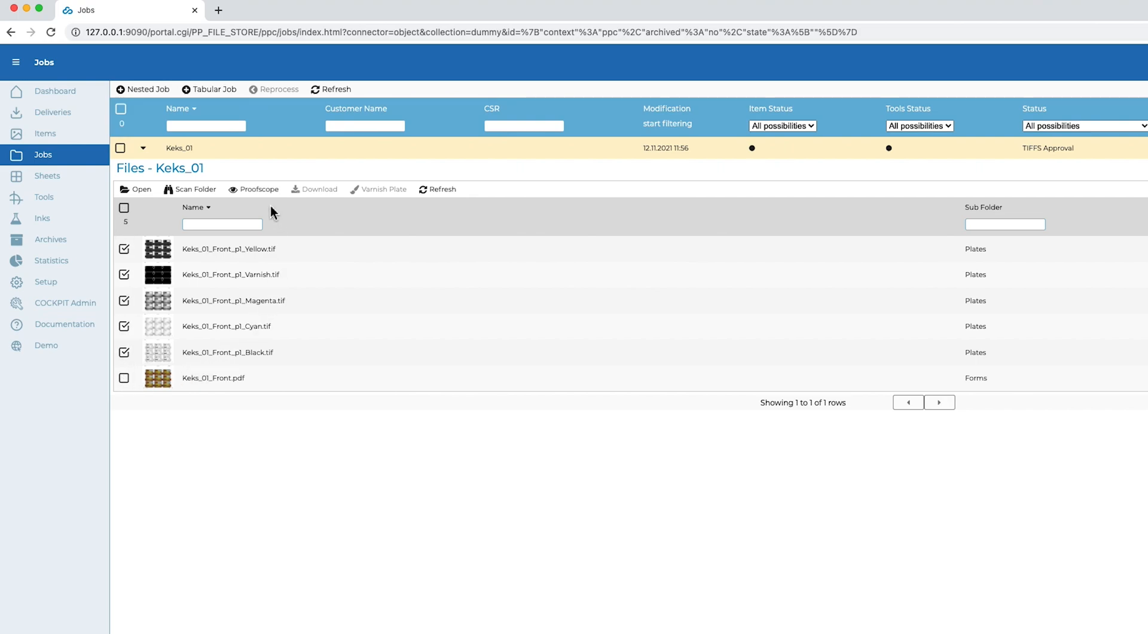
left_click(259, 189)
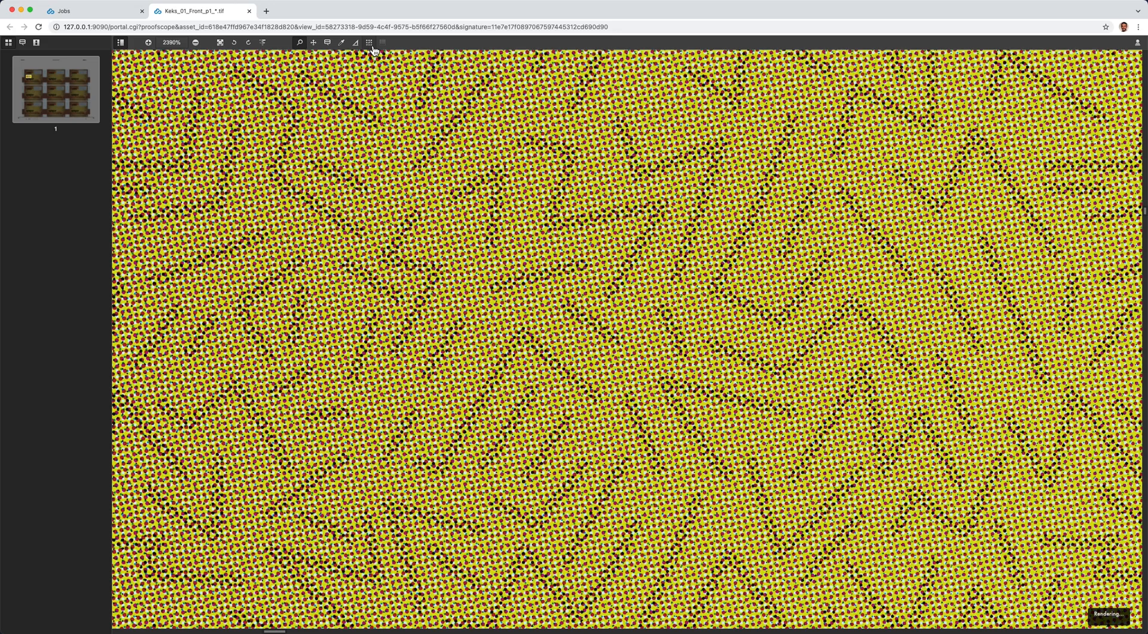
- Measure the halftone dots' angle, ruling and coverage, then show only the Magenta plate
left_click_drag(286, 143, 406, 264)
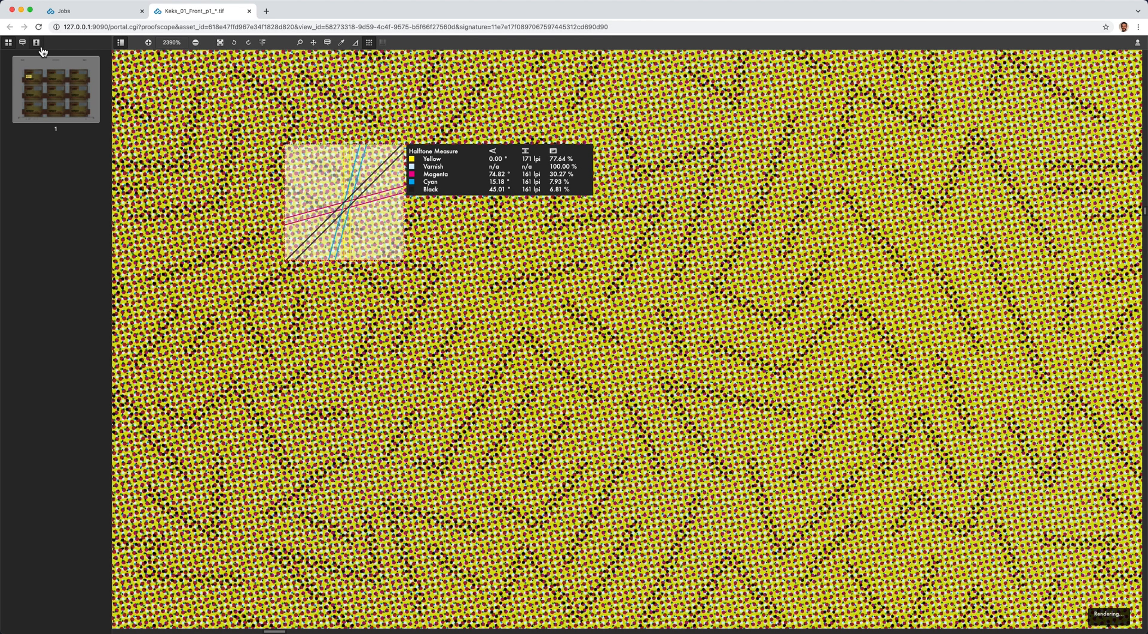
left_click(38, 42)
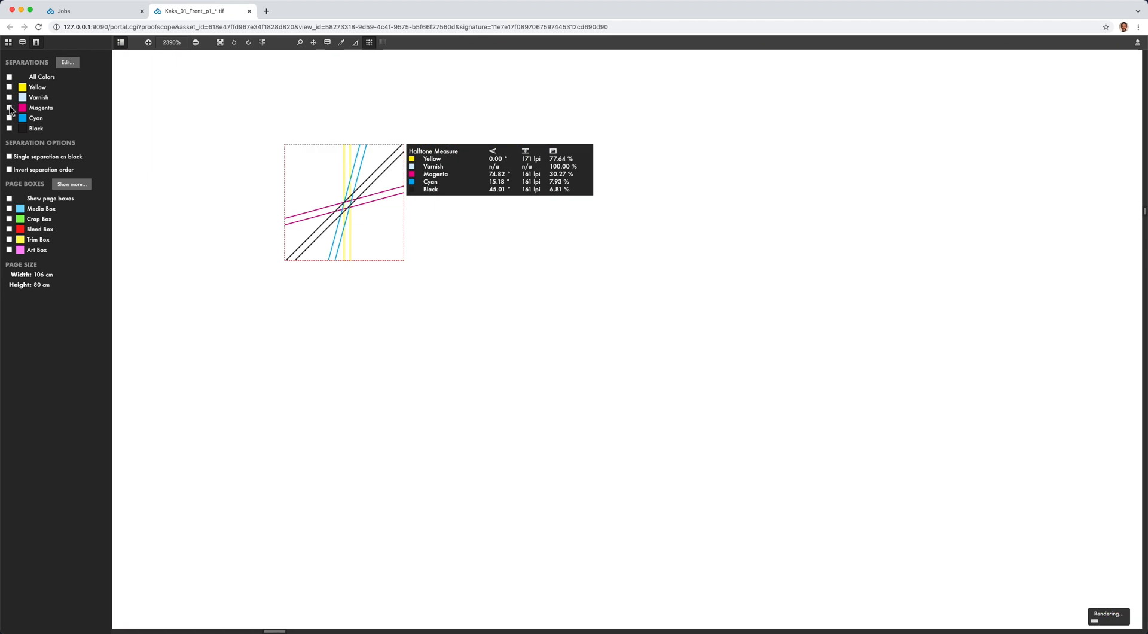
left_click(10, 108)
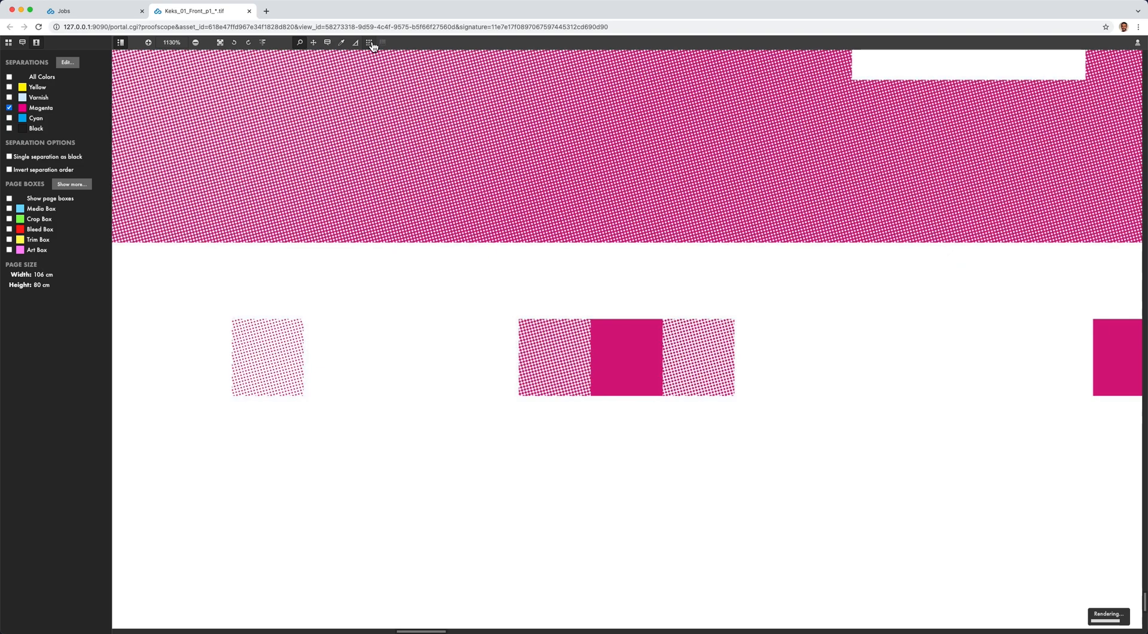
- Measure the magenta tint patch (75.18° at 163 lpi), restore All Colors, and close the plates
left_click(375, 45)
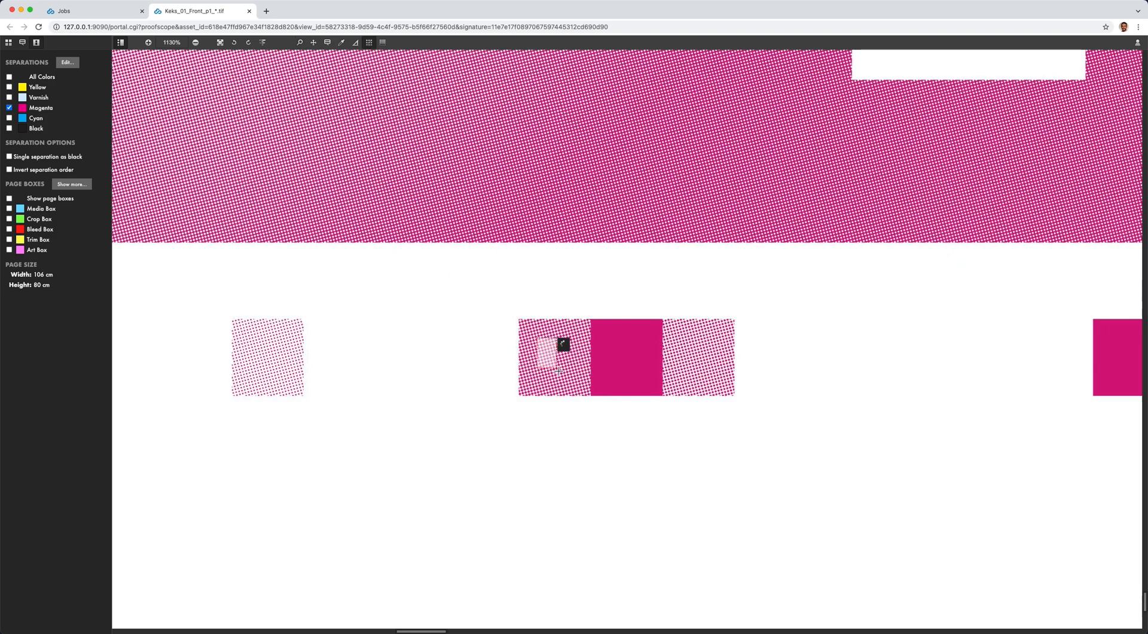
left_click(557, 348)
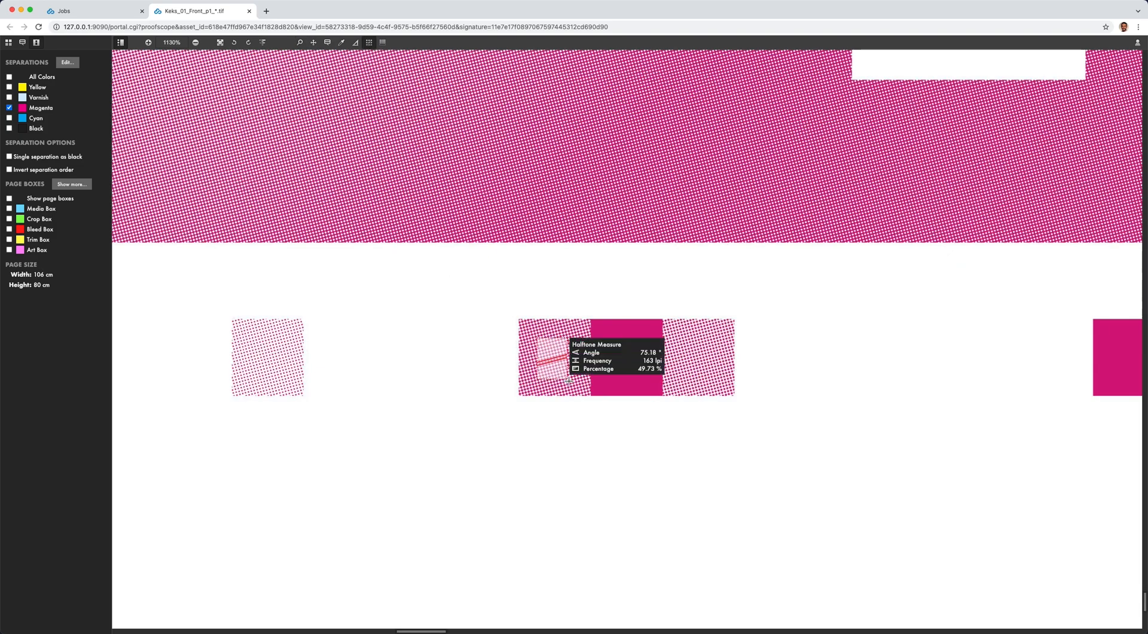
left_click(219, 42)
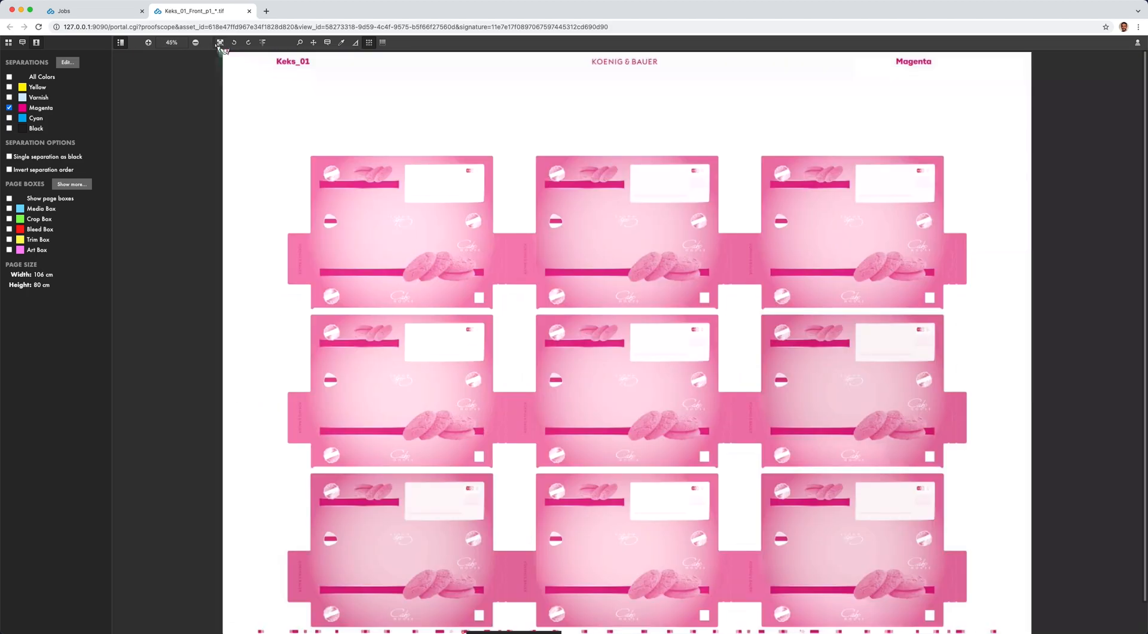
left_click(11, 76)
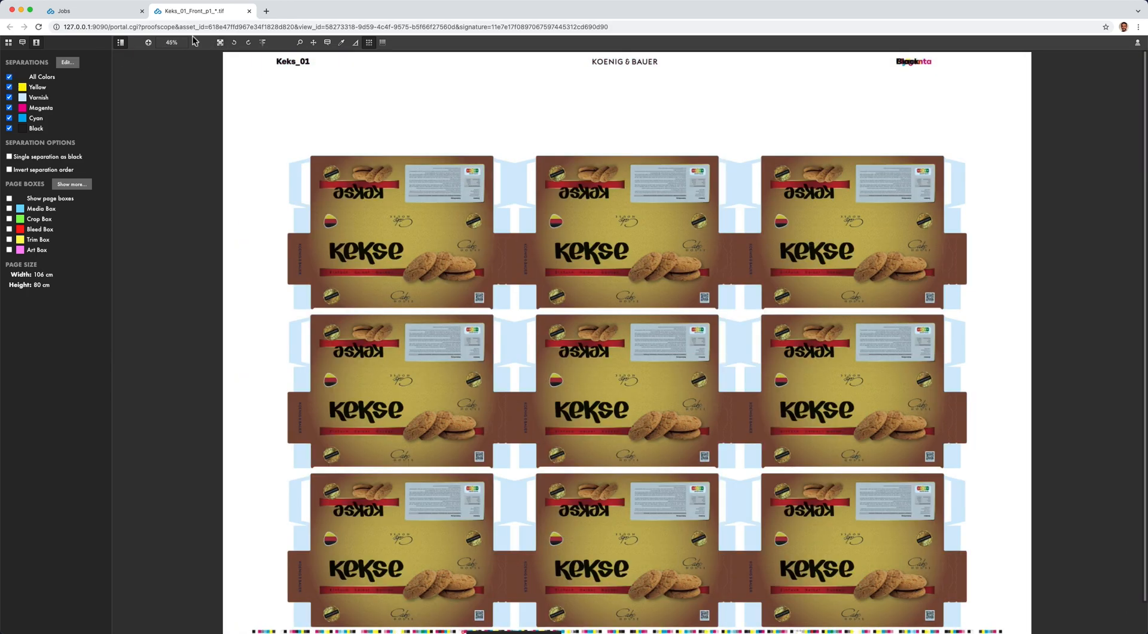
left_click(242, 11)
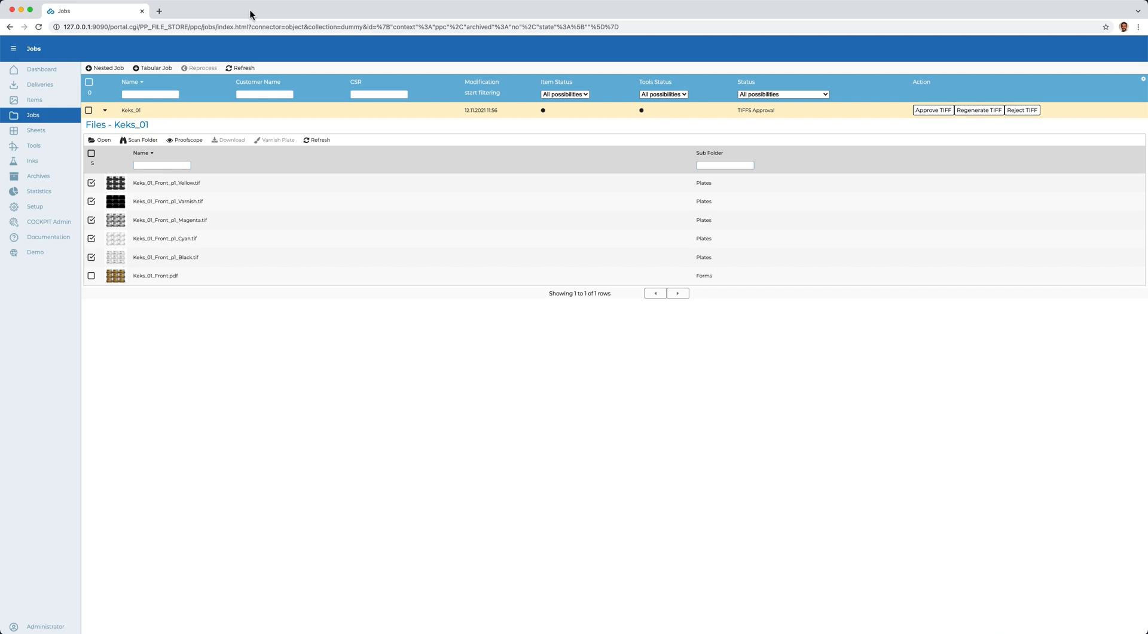